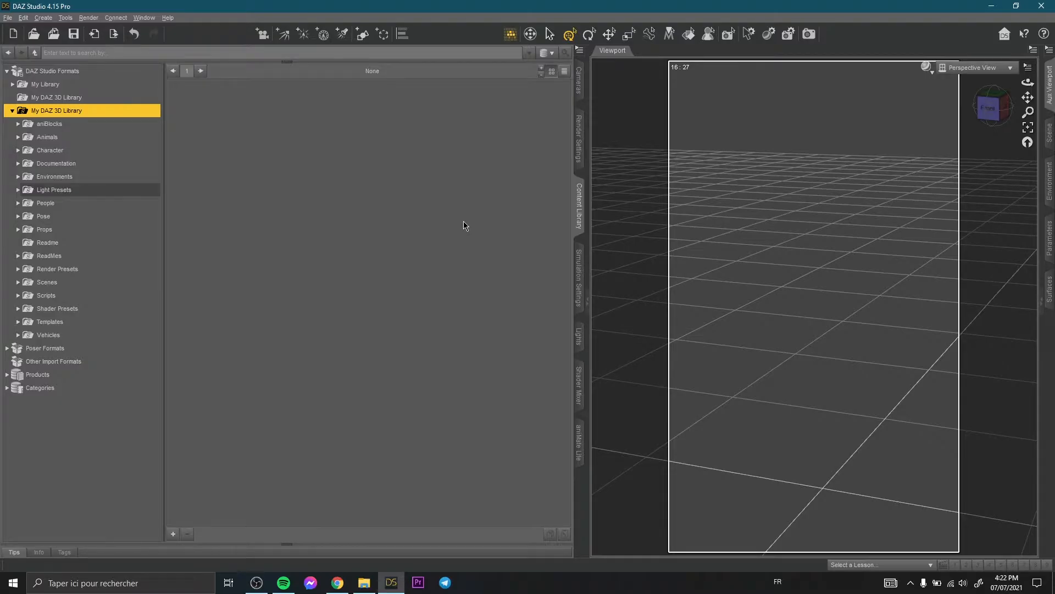
mouse_move(457, 272)
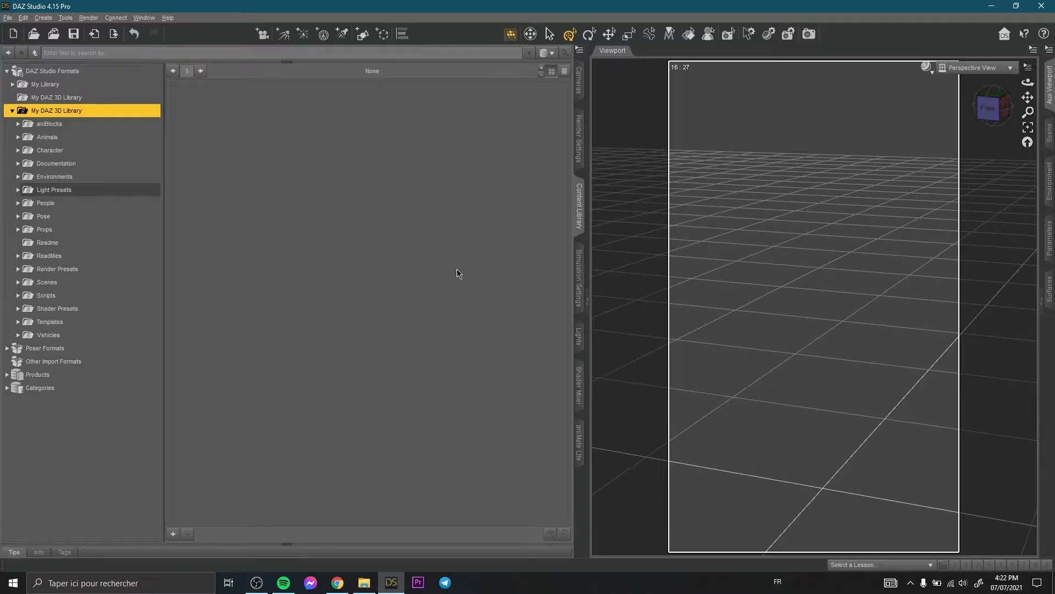
mouse_move(432, 195)
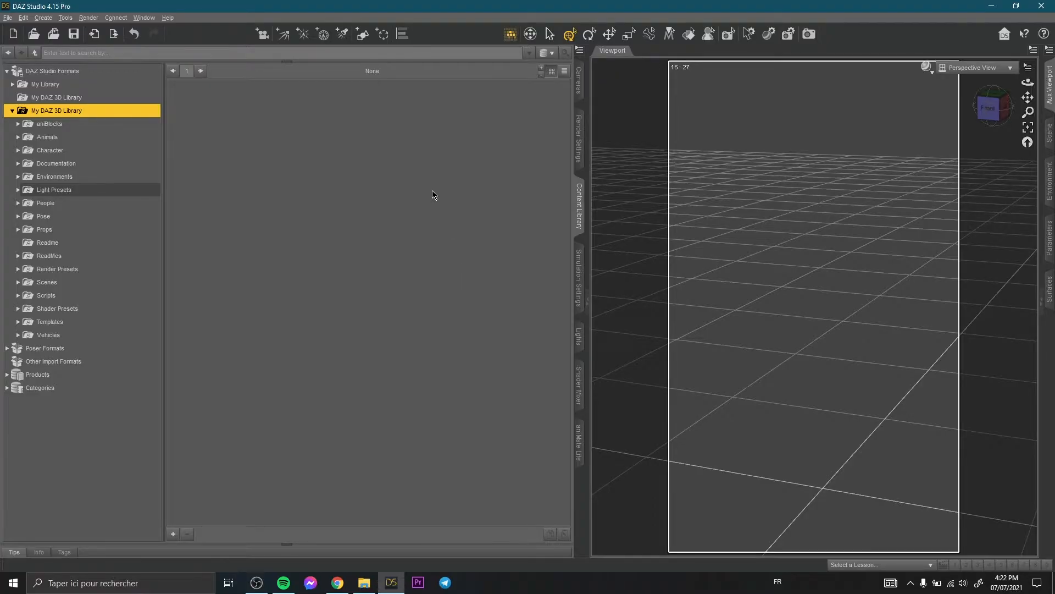
mouse_move(125, 311)
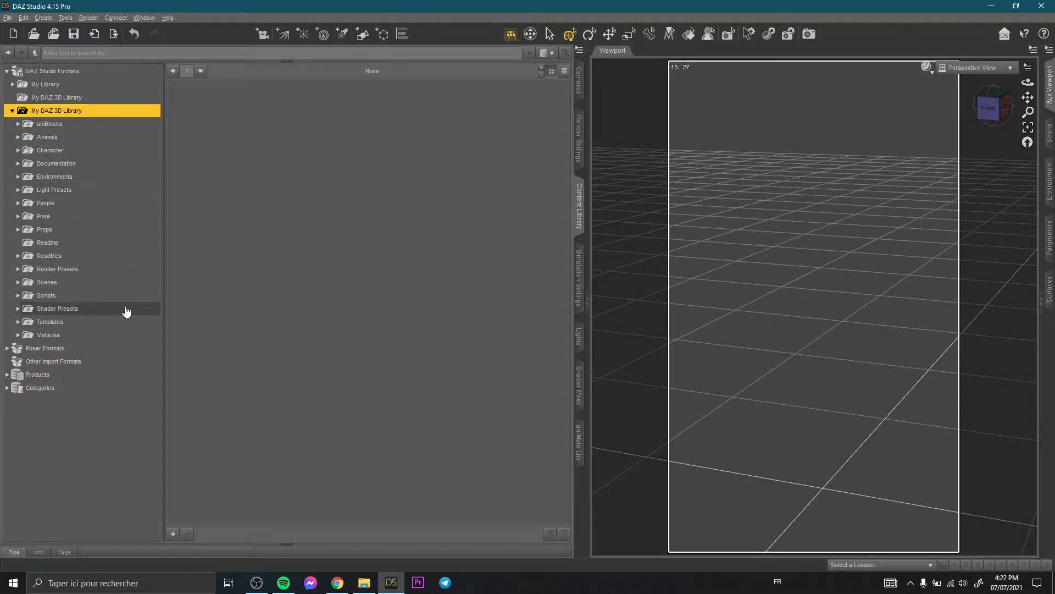
mouse_move(326, 146)
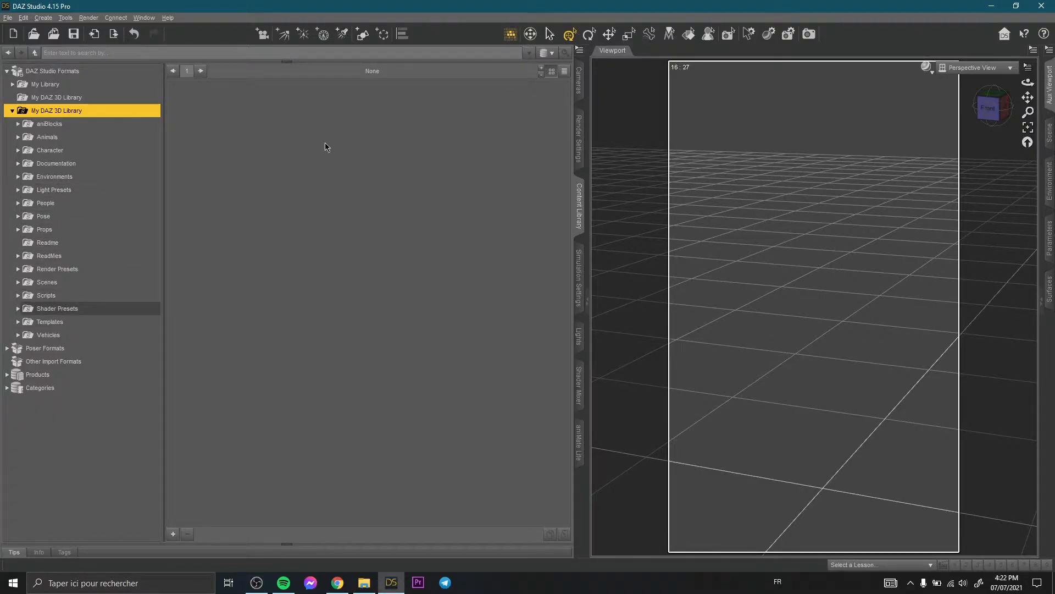
mouse_move(325, 241)
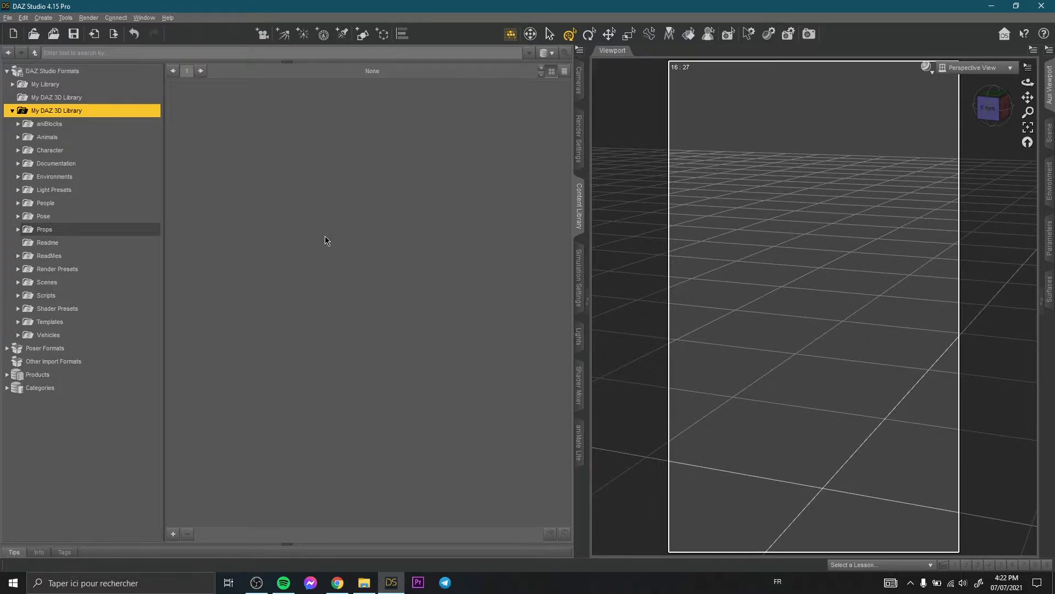
mouse_move(299, 190)
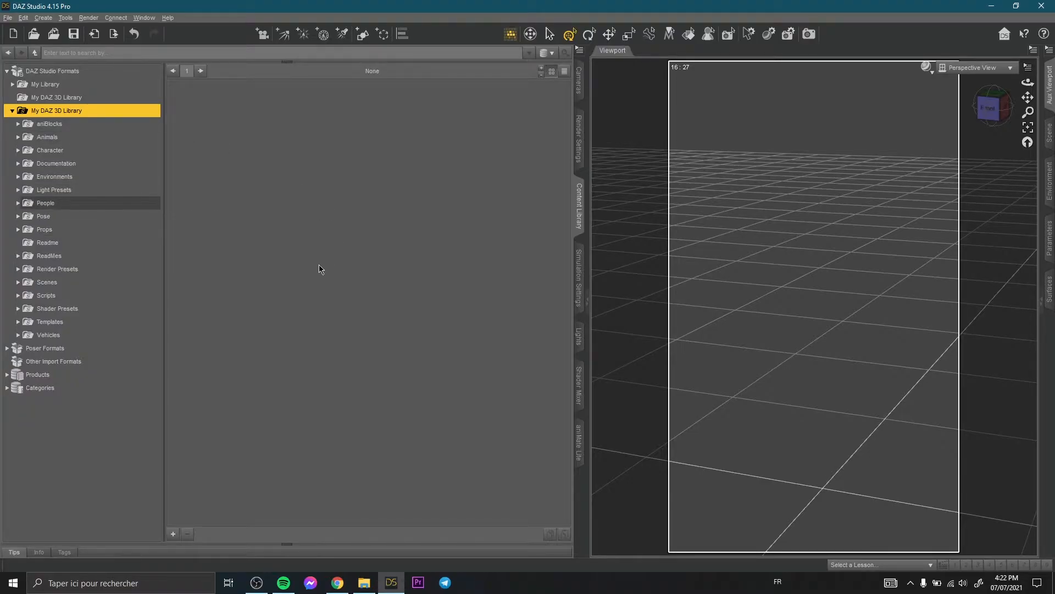
Step: Browse to the Genesis 8 Basic Female figure's file location from People > Genesis 8 Female
left_click(45, 202)
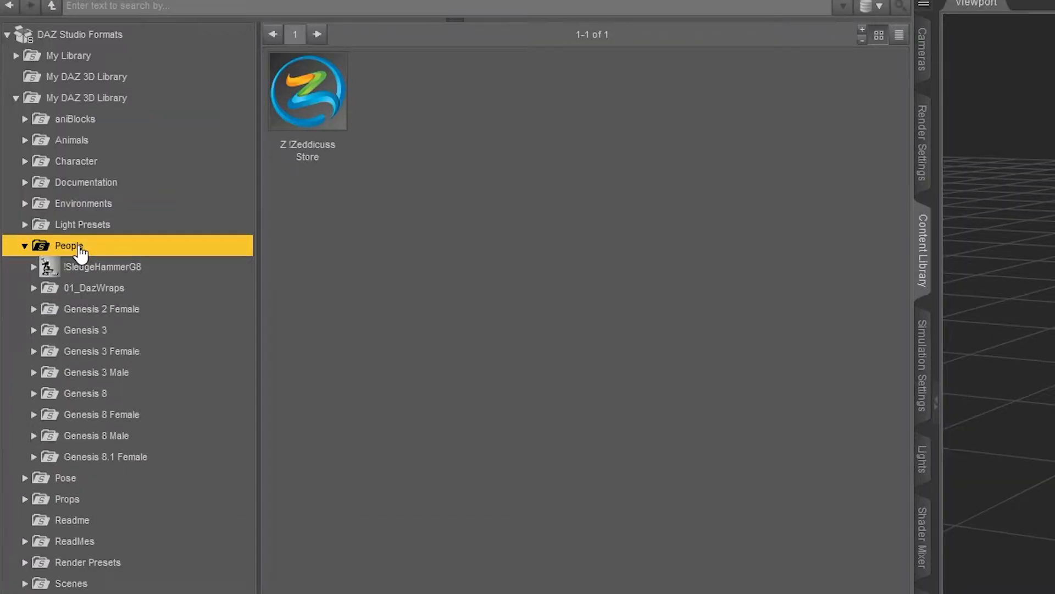
left_click(95, 435)
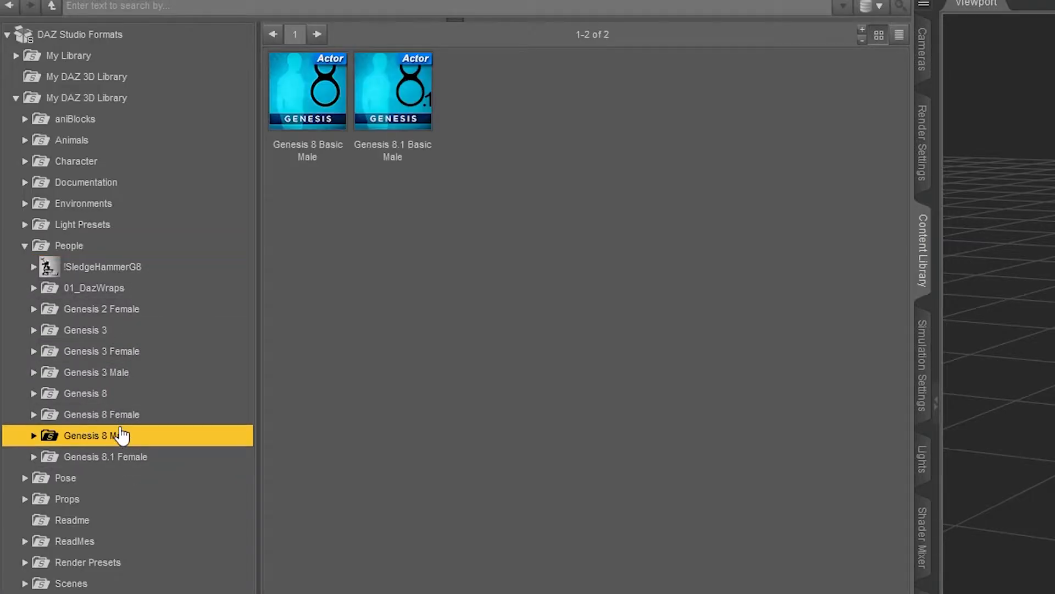
left_click(101, 415)
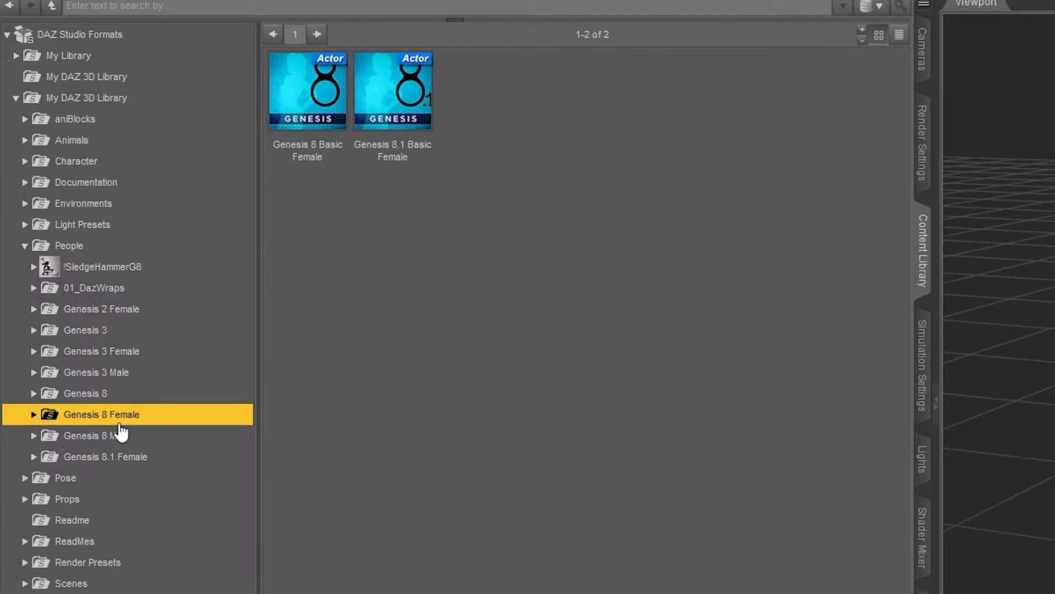
left_click(306, 89)
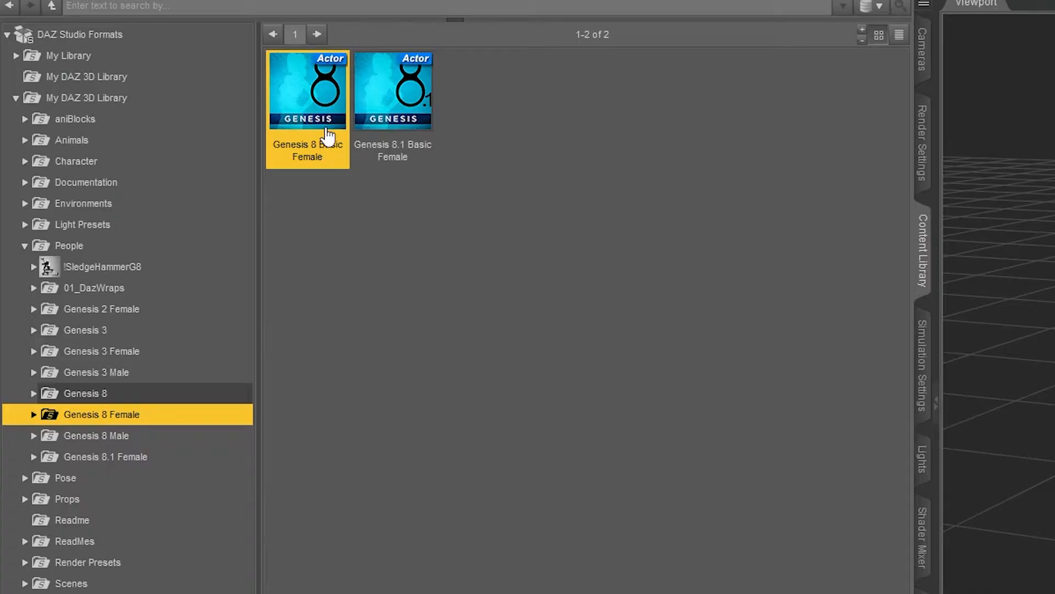
right_click(307, 91)
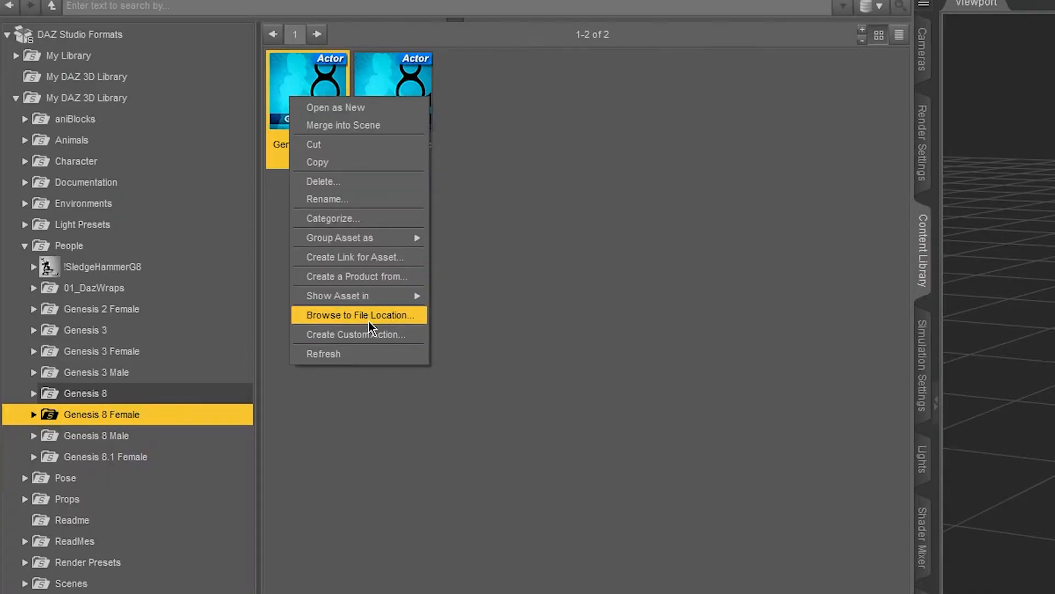
mouse_move(313, 324)
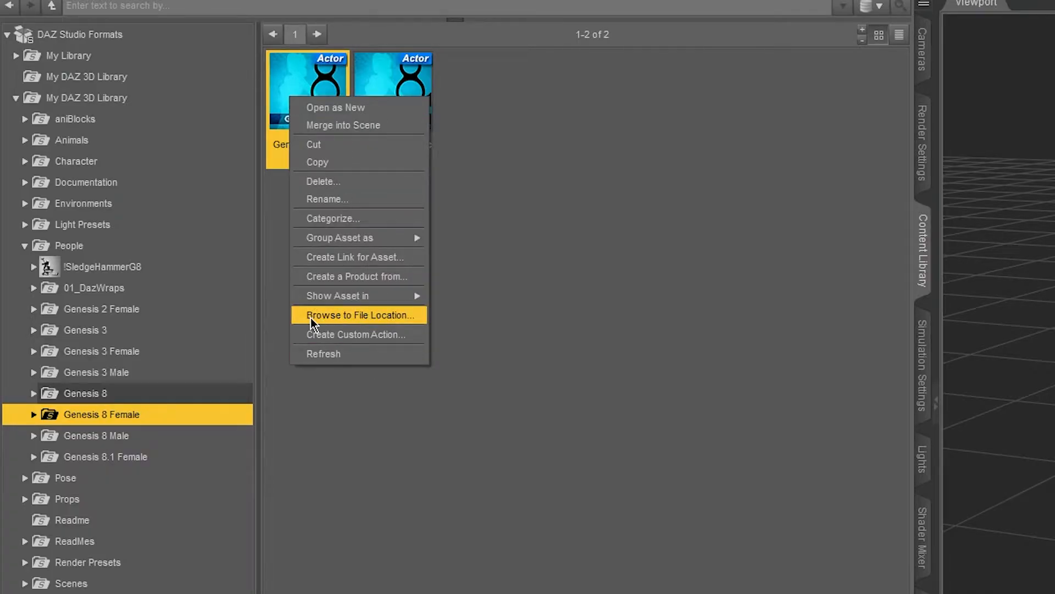
mouse_move(364, 325)
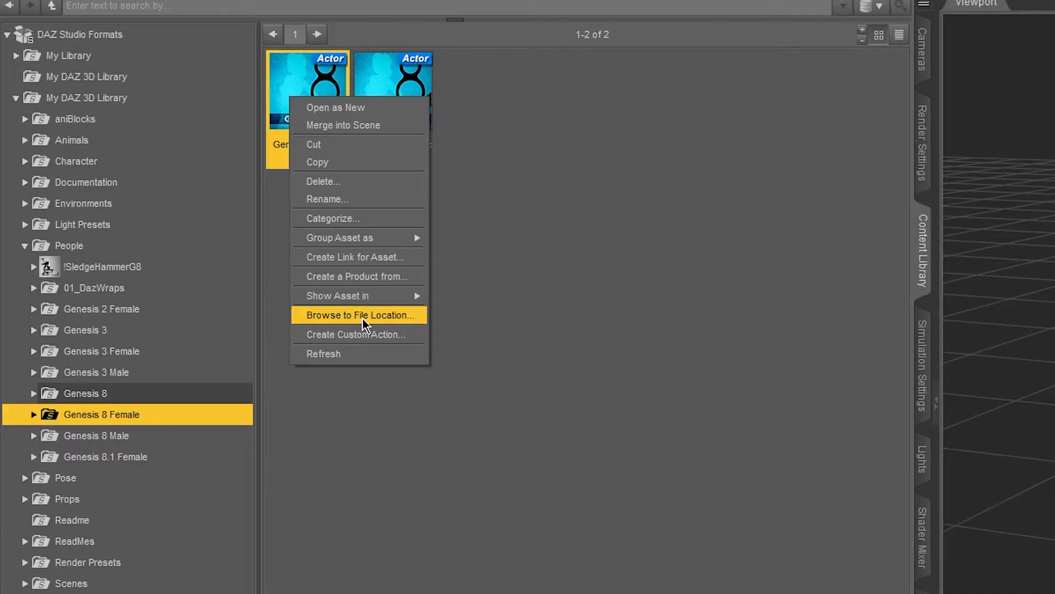
mouse_move(387, 323)
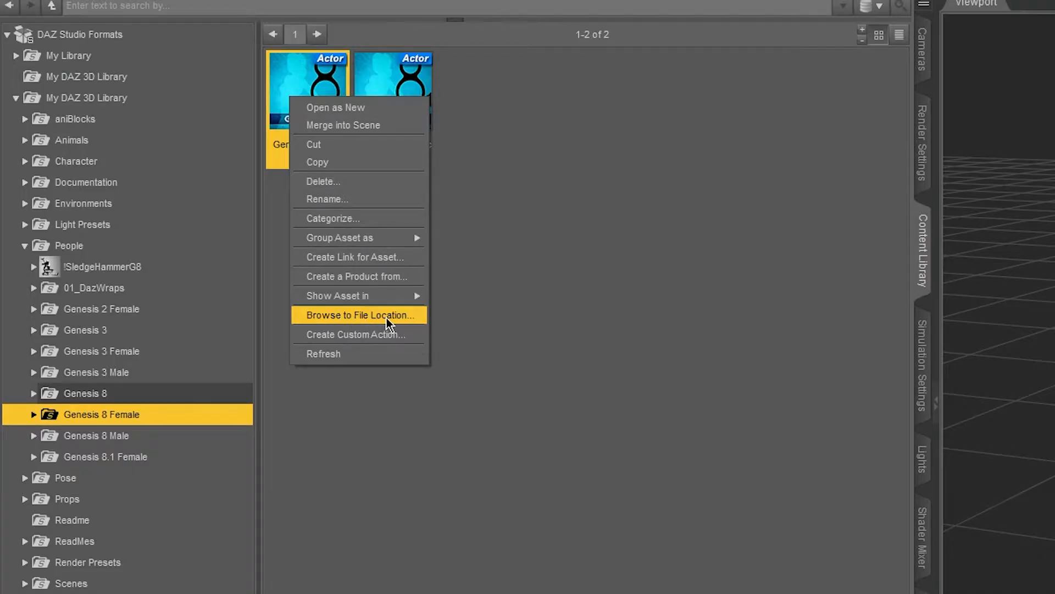
left_click(361, 316)
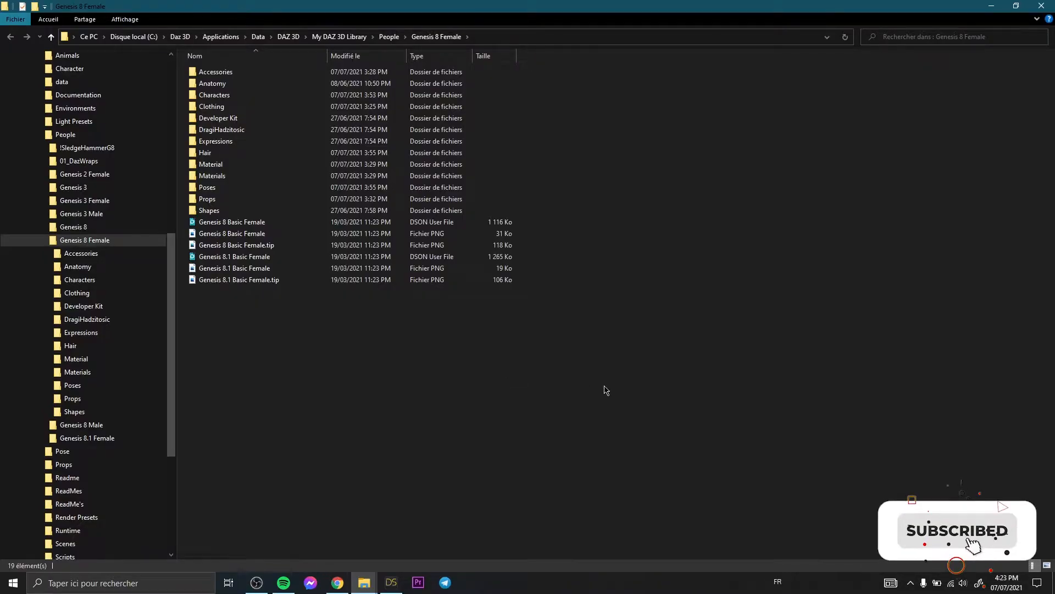
Step: Go up to My DAZ 3D Library and copy its path C:\Daz 3D\Applications\Data\DAZ 3D\My DAZ 3D Library
left_click(216, 72)
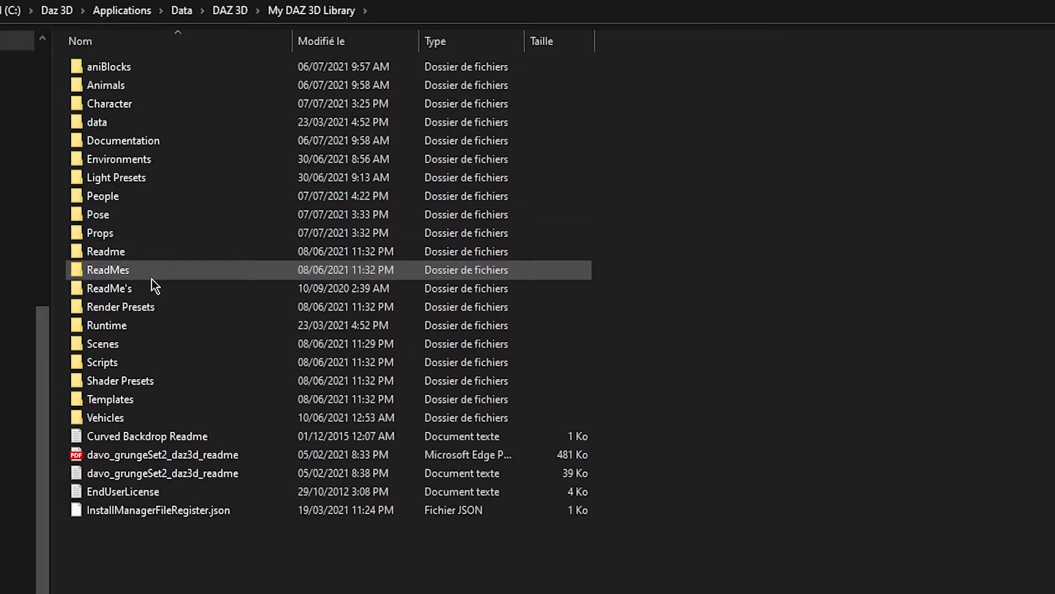
left_click(109, 103)
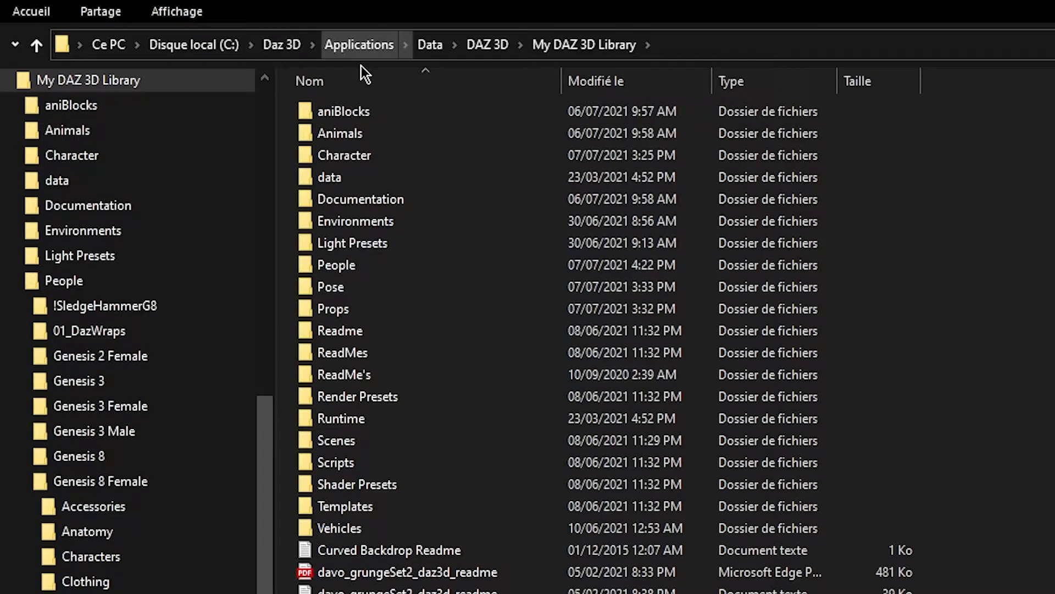
mouse_move(584, 44)
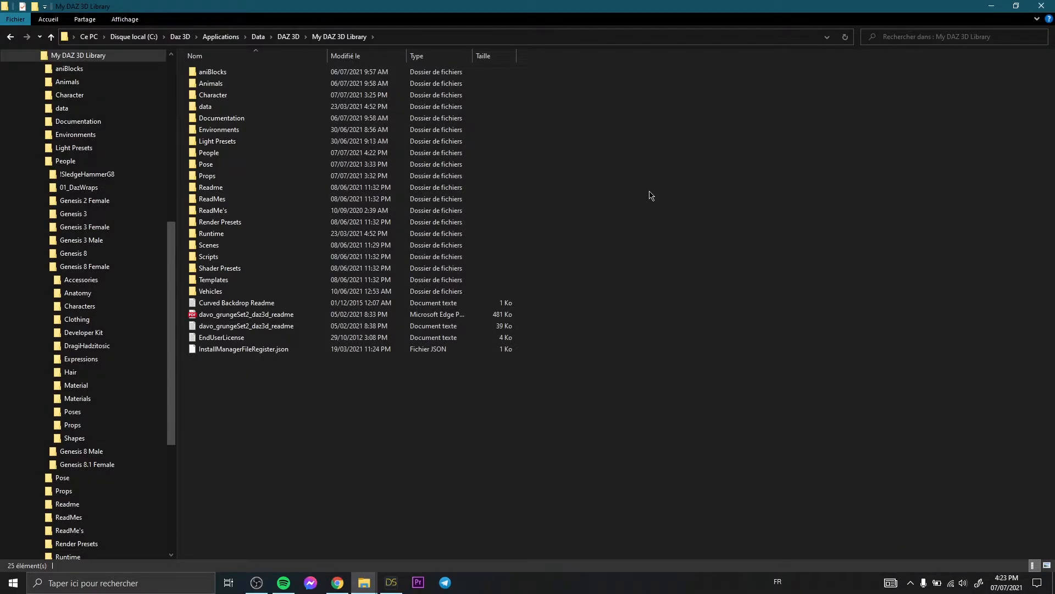
mouse_move(459, 42)
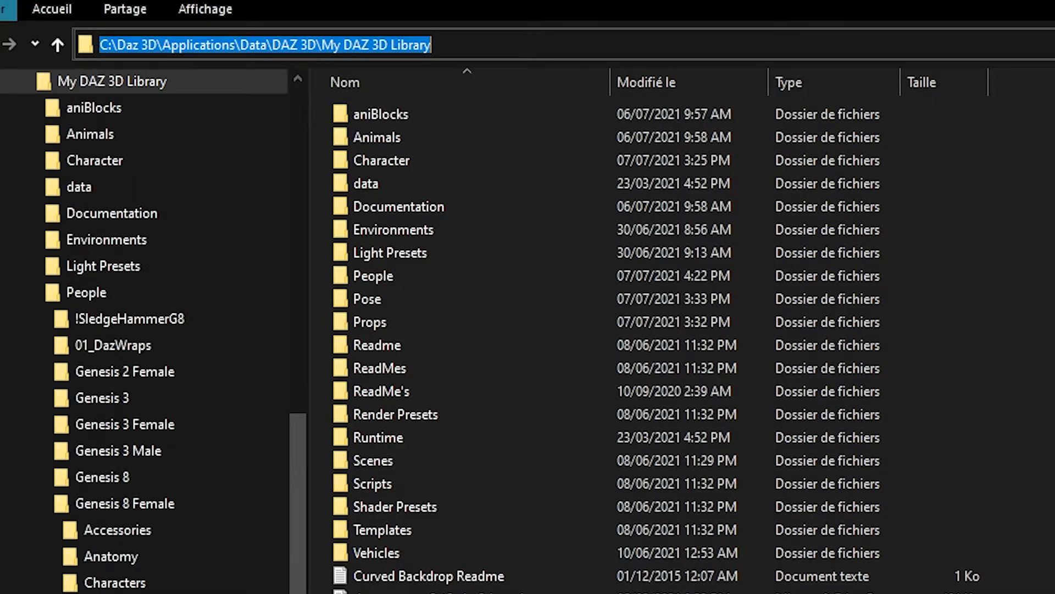
right_click(263, 44)
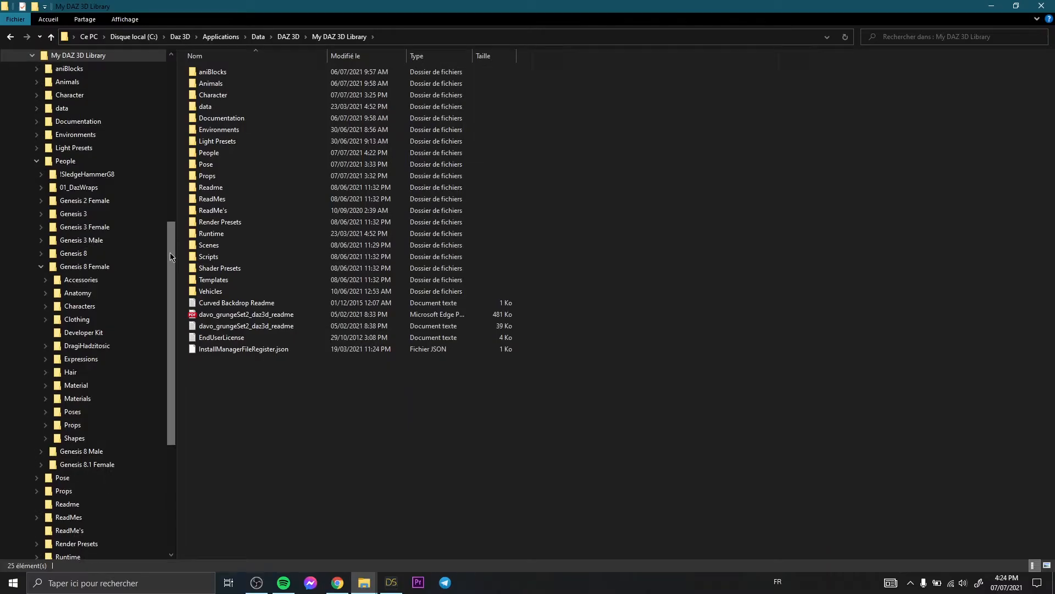
left_click(45, 104)
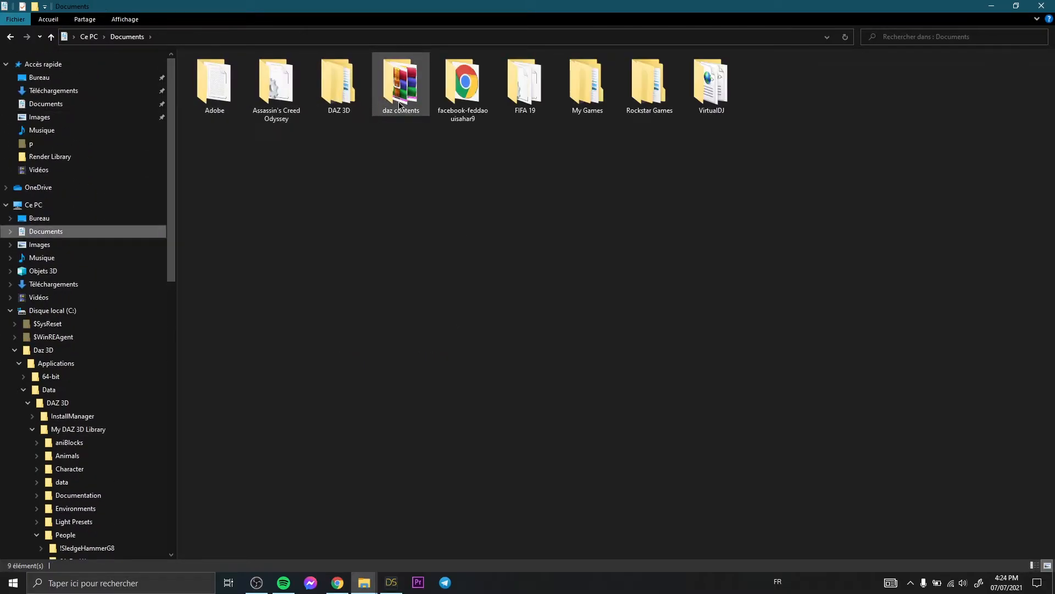
double_click(400, 80)
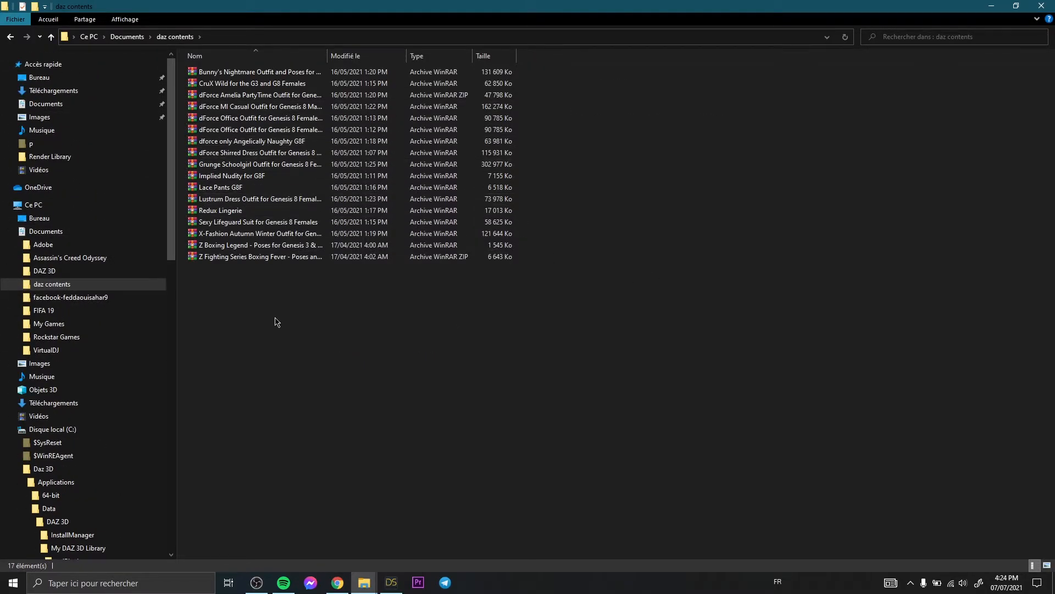
left_click(269, 94)
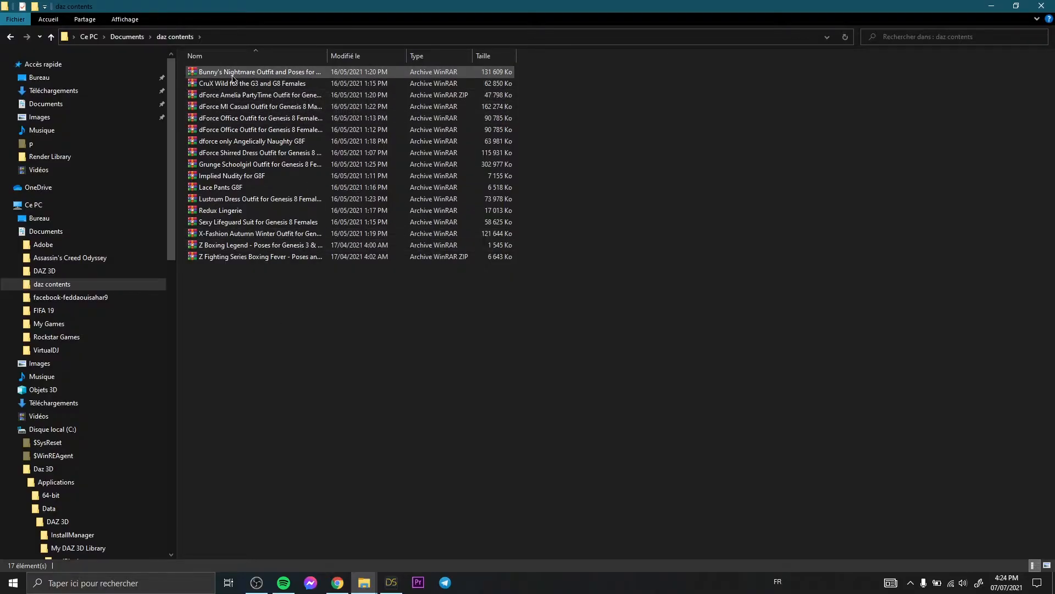
left_click(259, 73)
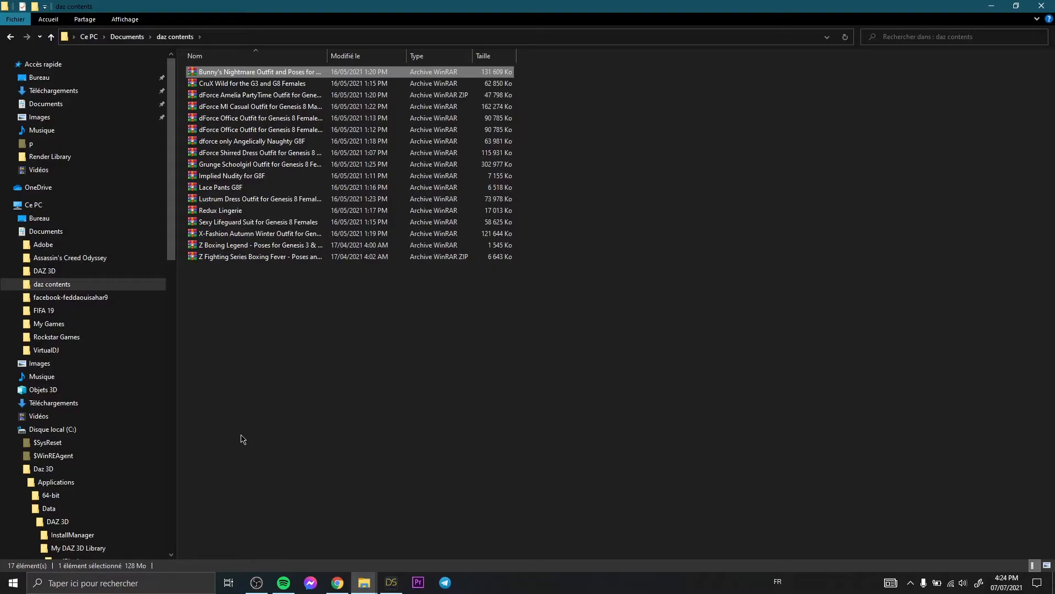
left_click(362, 349)
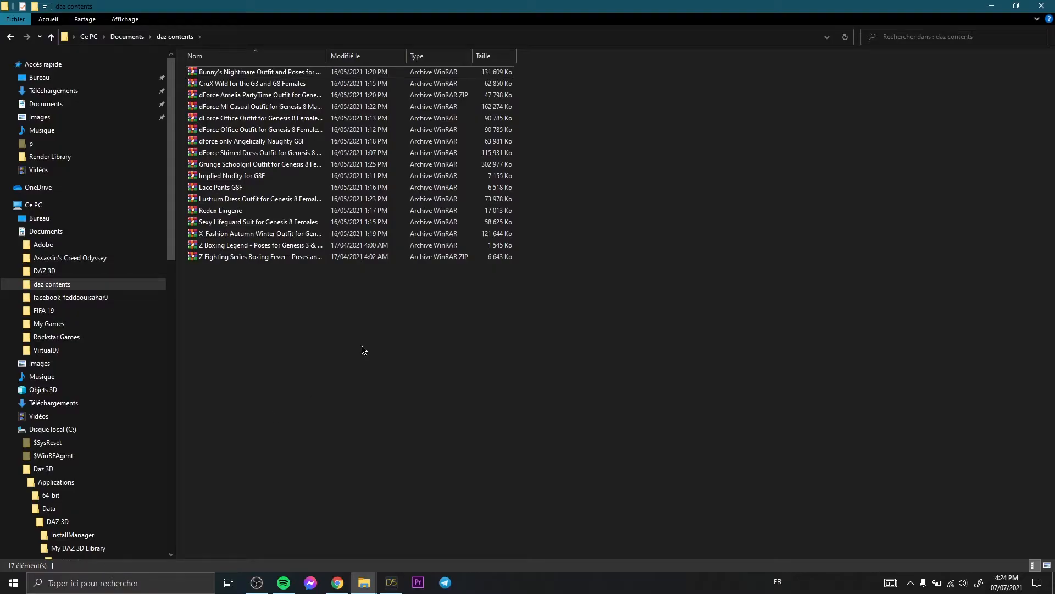
left_click(259, 106)
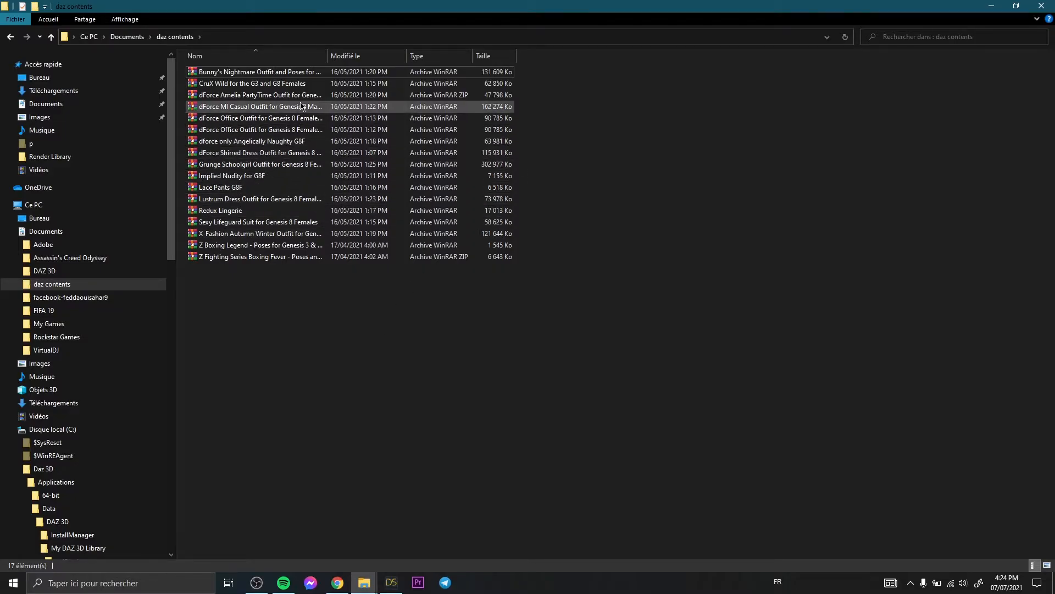
Step: Open the Bunny's Nightmare .rar, view its JPG preview, then minimize WinRAR
double_click(256, 72)
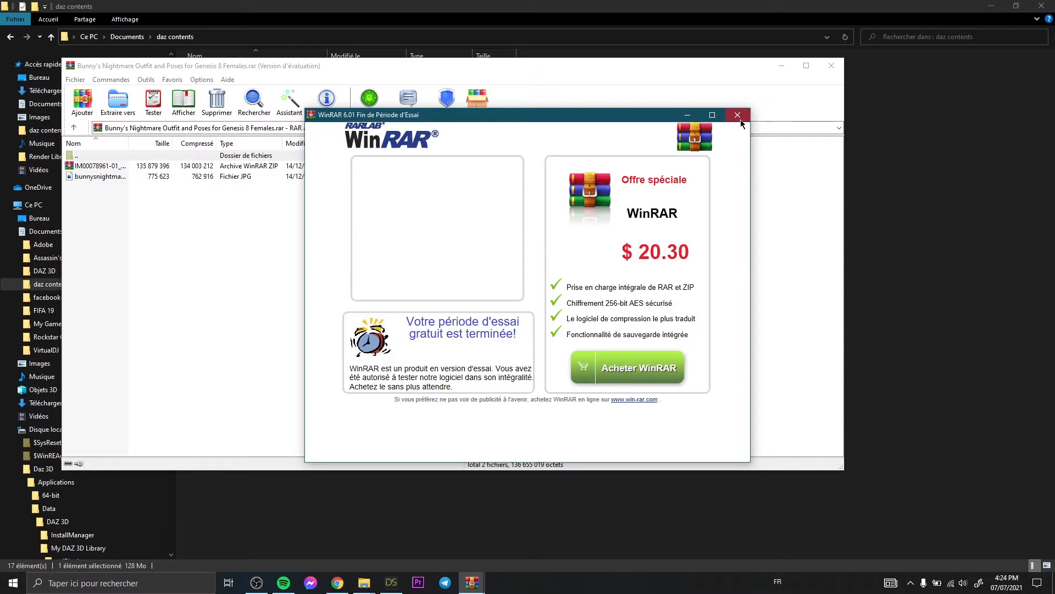
left_click(737, 116)
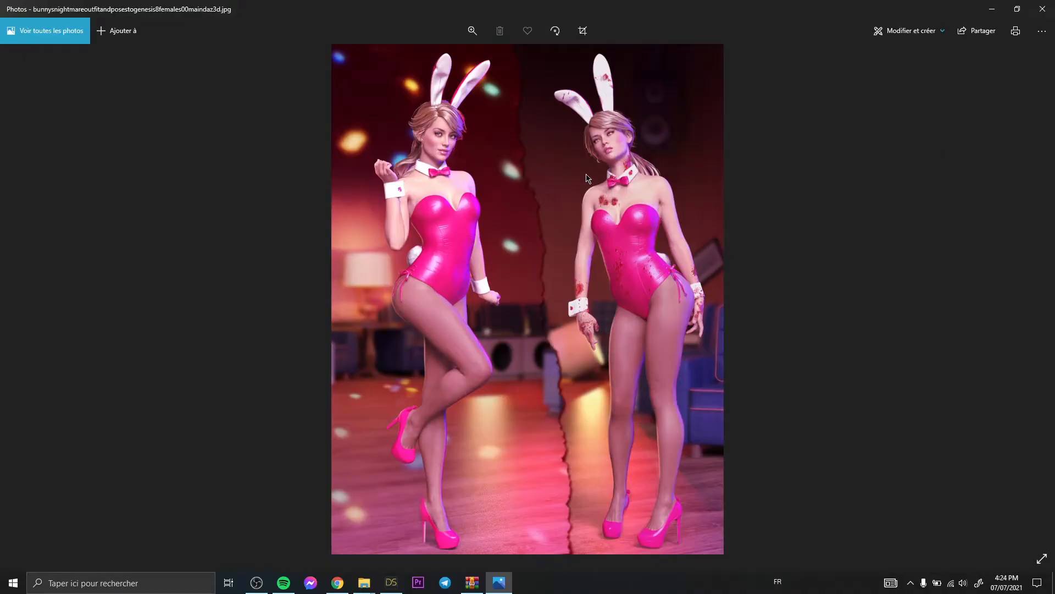
left_click(391, 582)
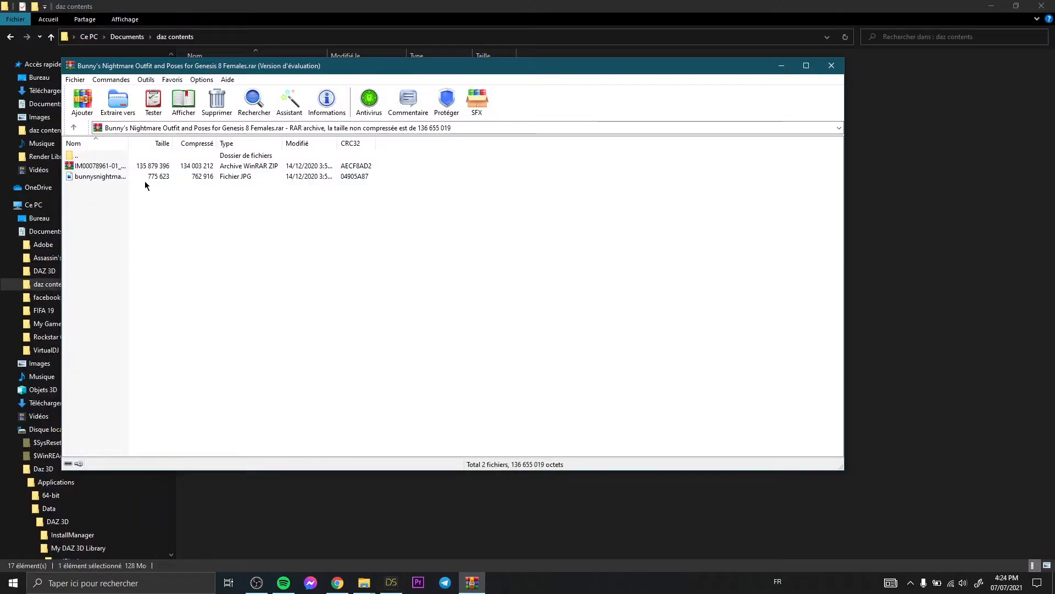
left_click(831, 65)
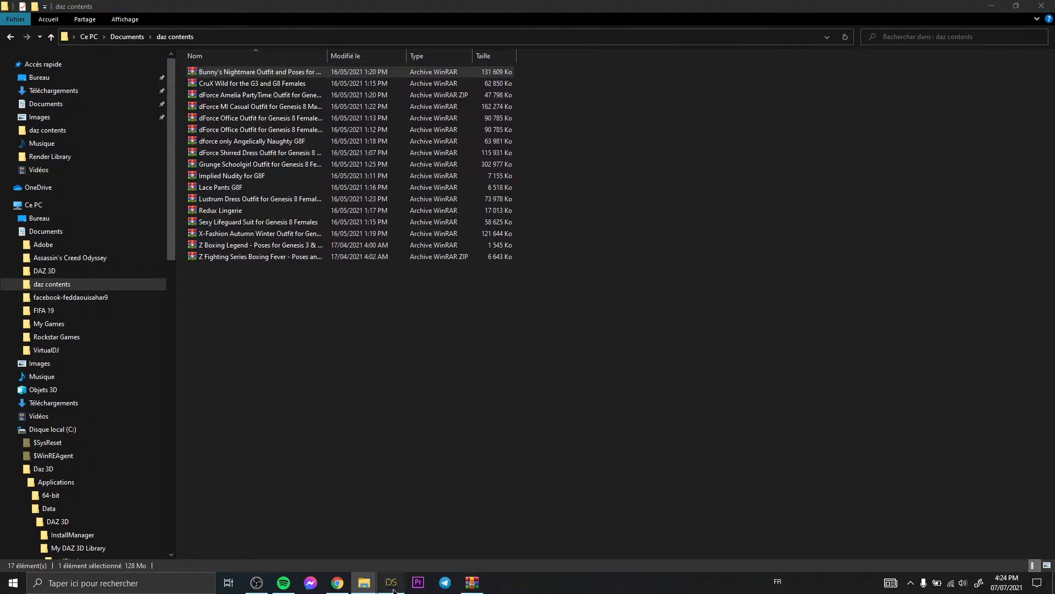
Step: Browse to Genesis 8 Basic Female's location again and select the My DAZ 3D Library path
left_click(390, 582)
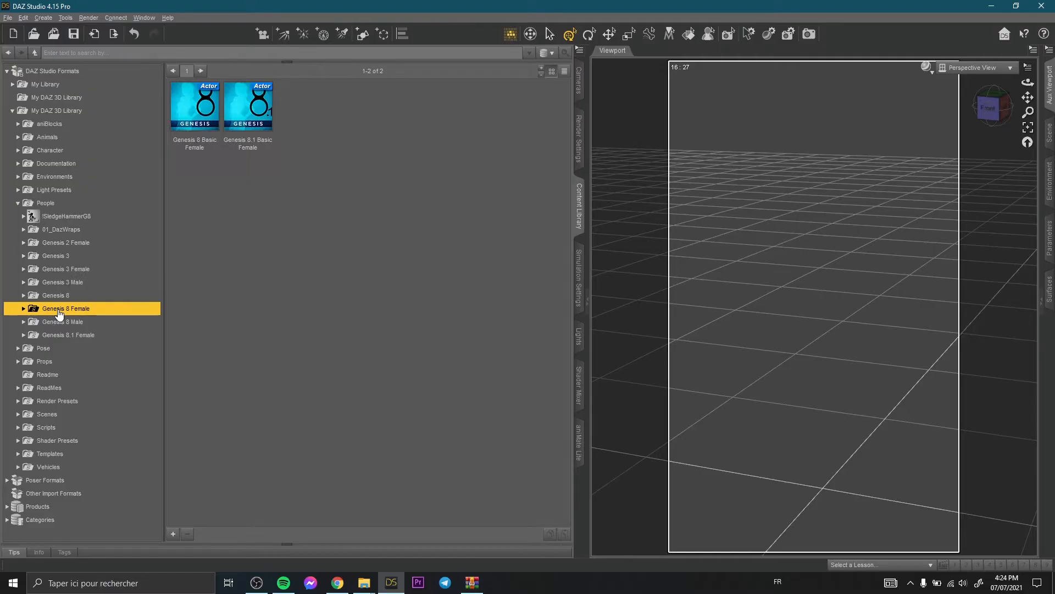
left_click(195, 106)
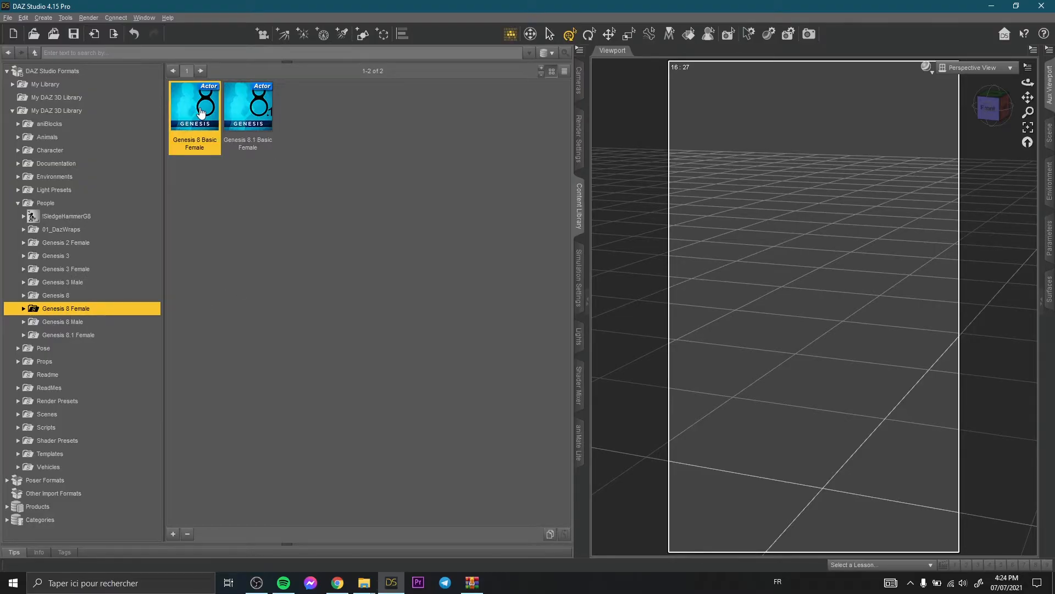
right_click(195, 108)
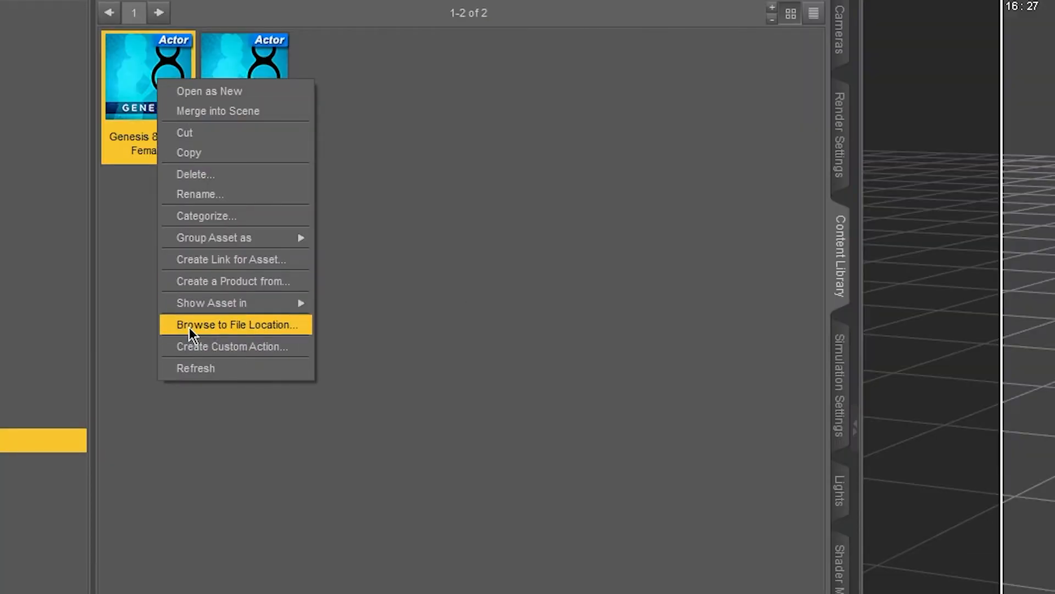
left_click(235, 323)
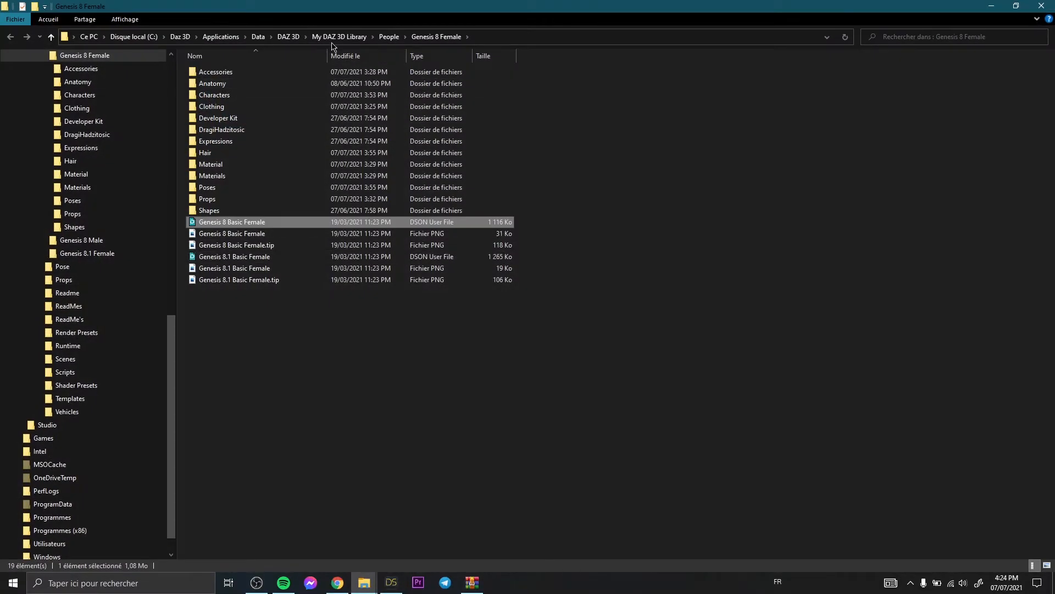
left_click(340, 36)
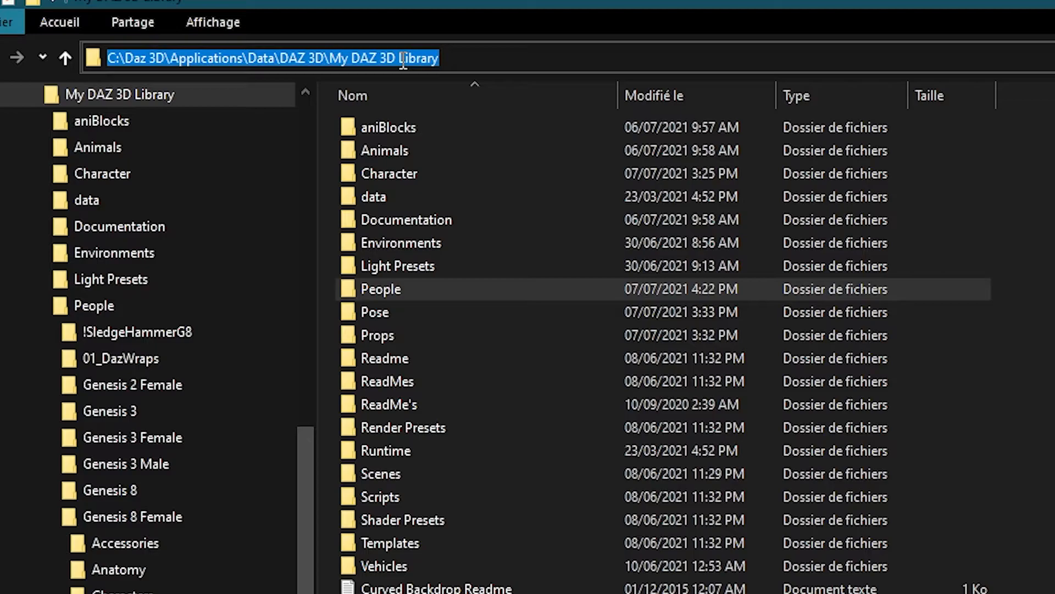
left_click(1015, 6)
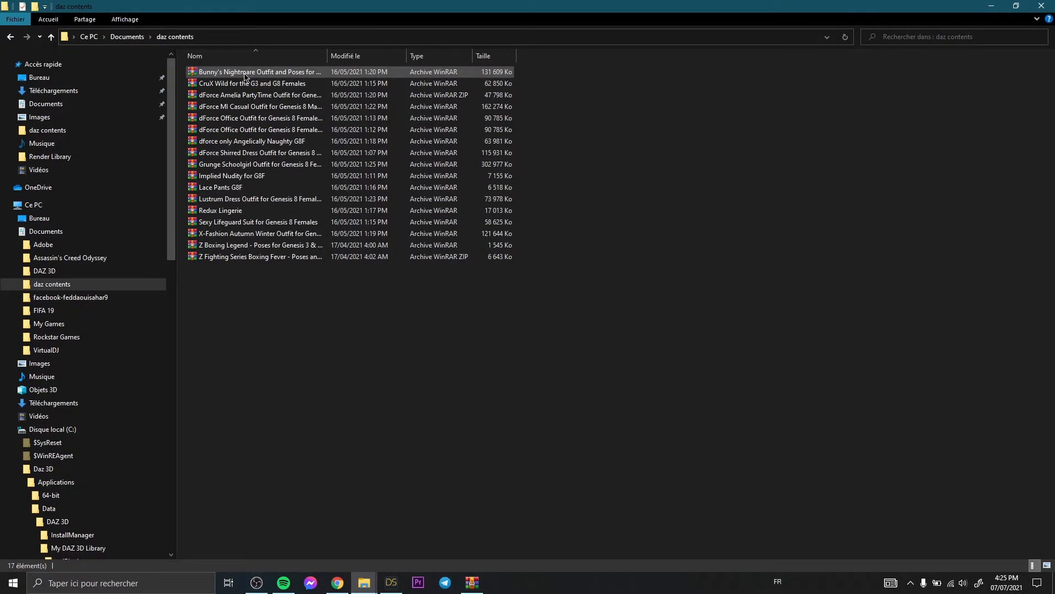
Step: Reopen the outfit archive and enter the IM00078961 zip's Content folder with data, People and Runtime
double_click(258, 73)
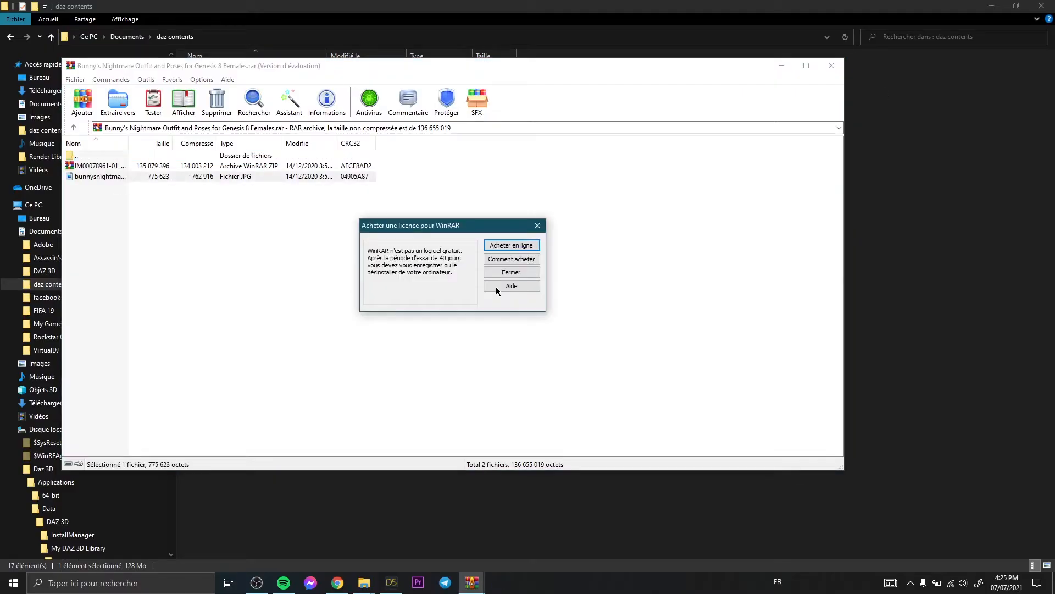
left_click(511, 271)
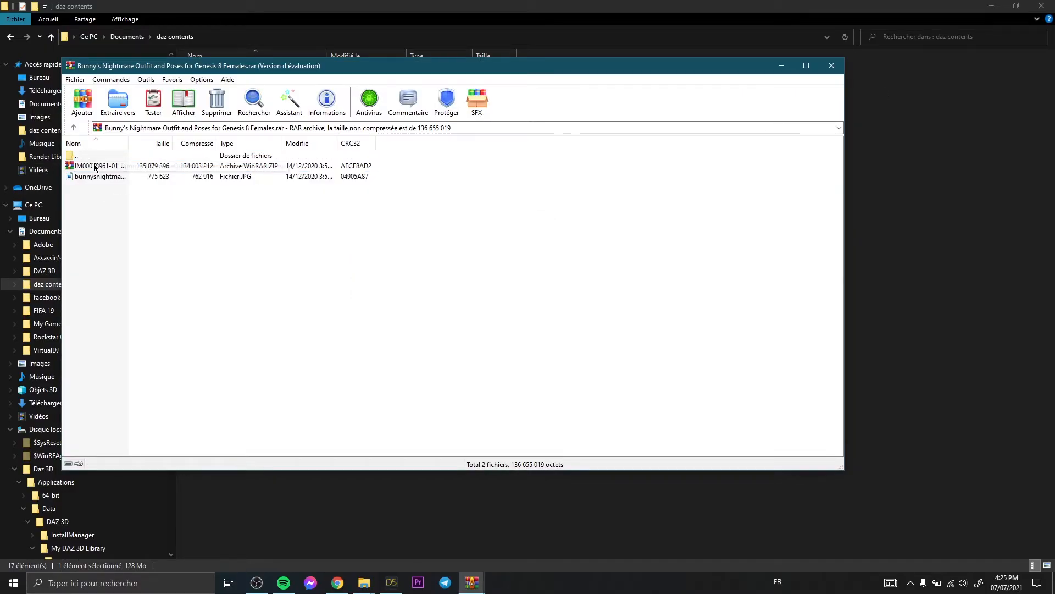
left_click(118, 101)
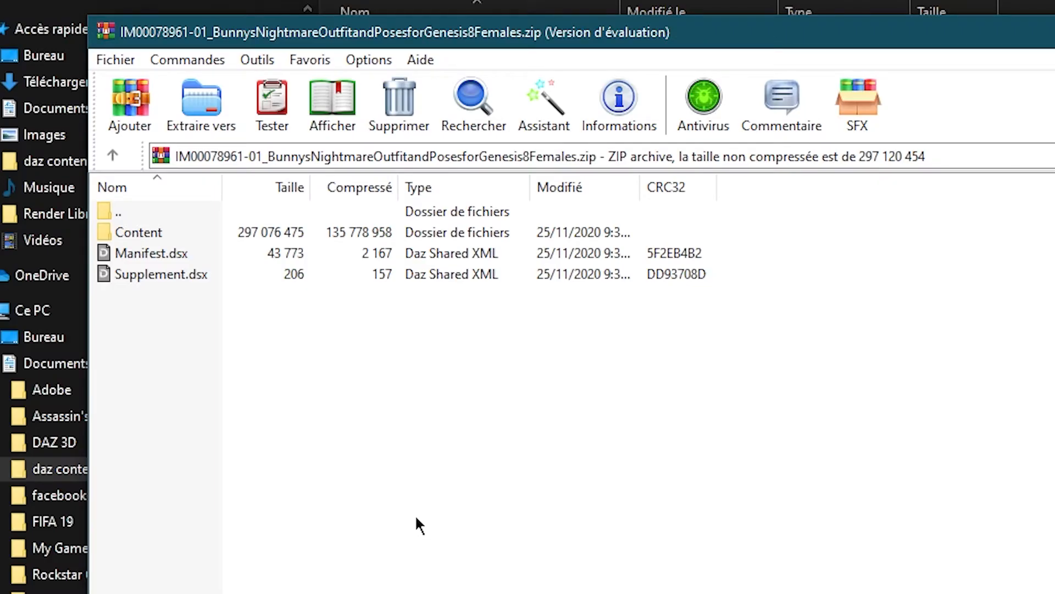
mouse_move(162, 233)
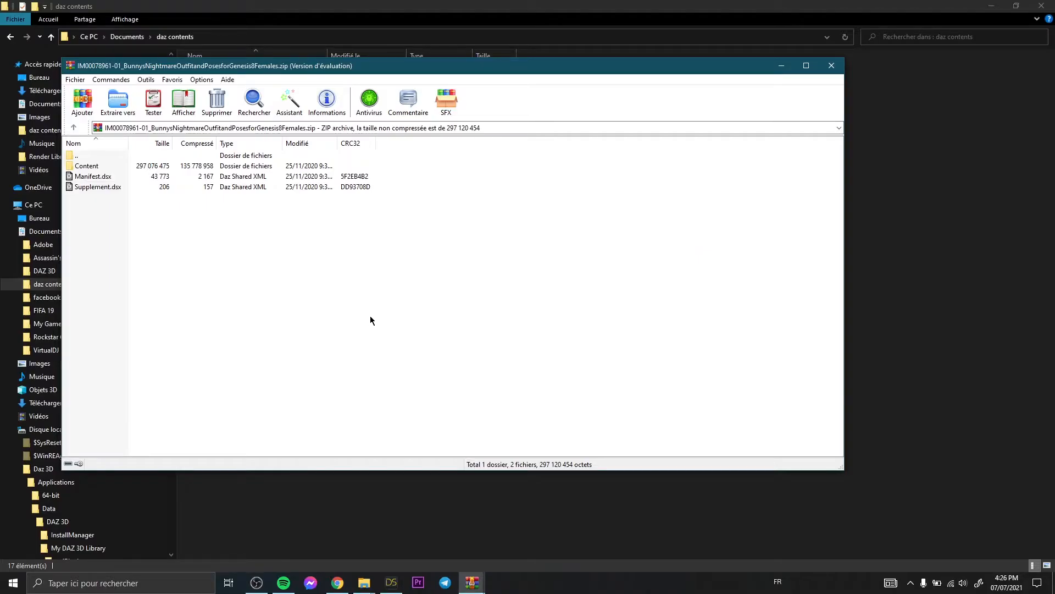
double_click(86, 166)
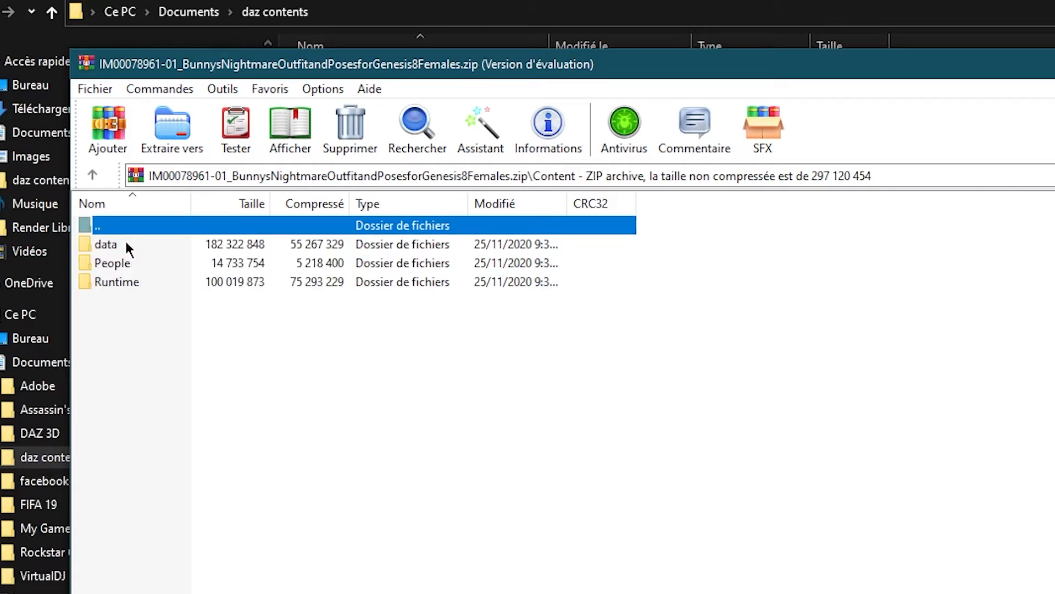
mouse_move(150, 317)
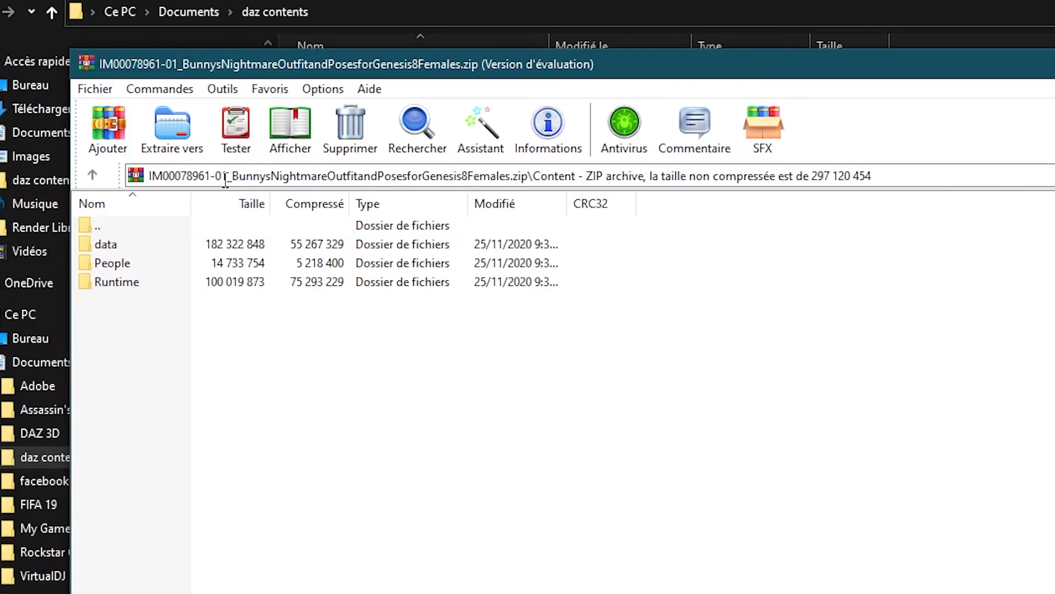
Step: Extract the Content folder to C:\Daz 3D\Applications\Data\DAZ 3D\My DAZ 3D Library
left_click(172, 128)
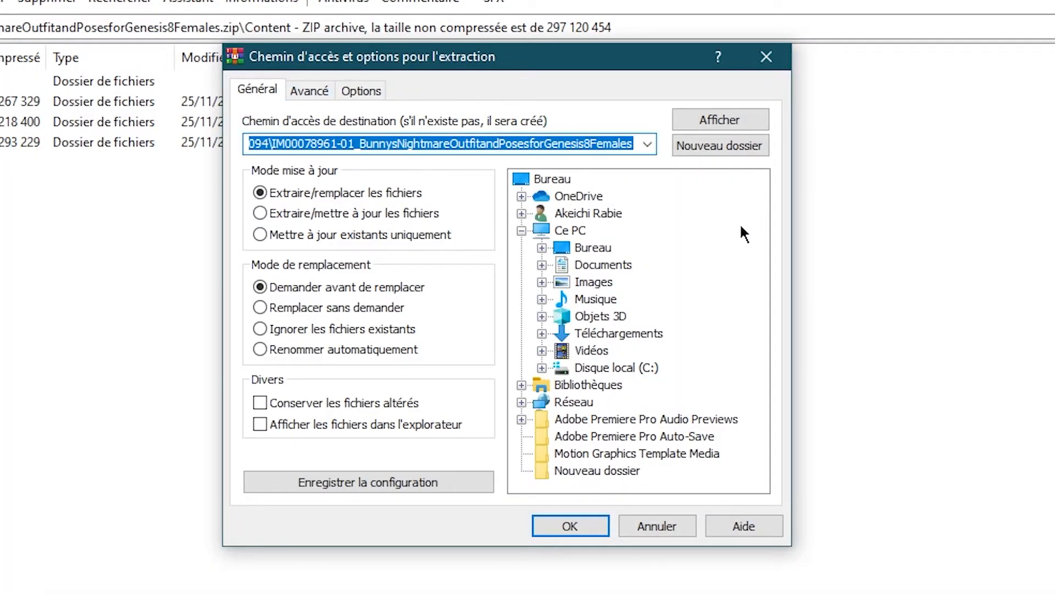
right_click(451, 144)
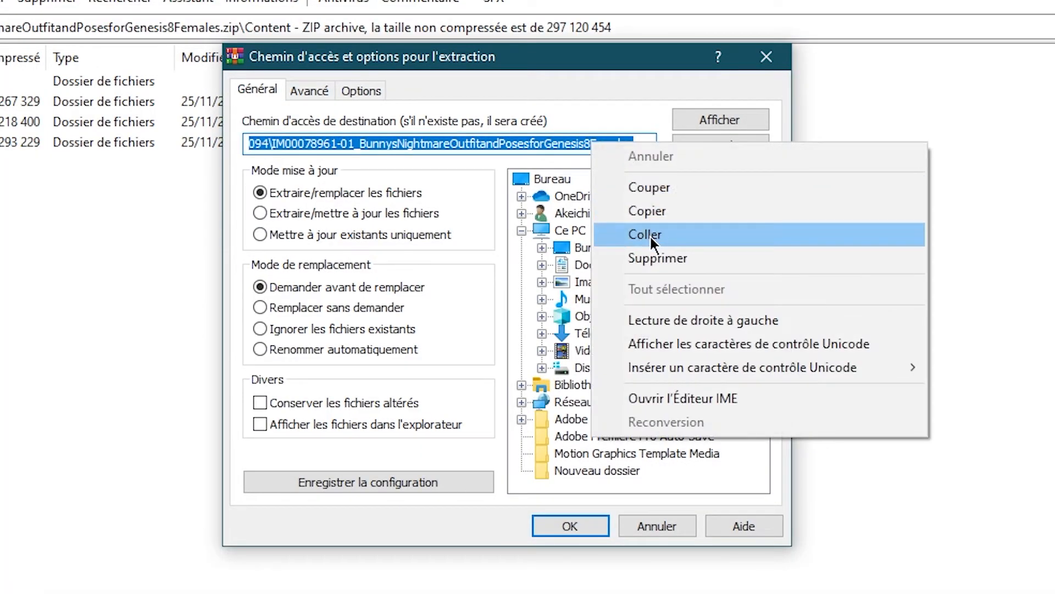
left_click(645, 233)
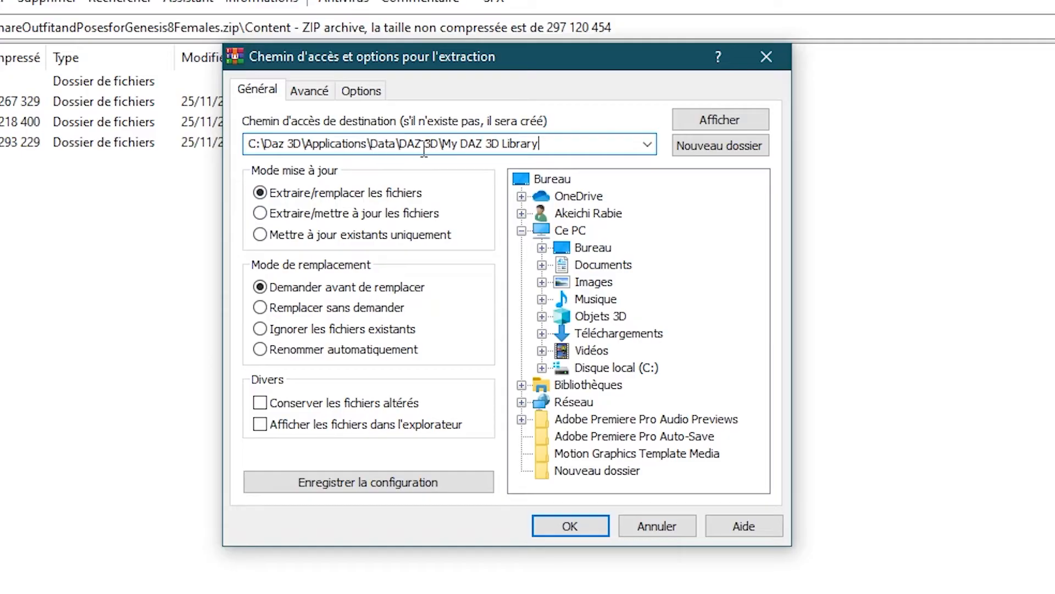
left_click(719, 119)
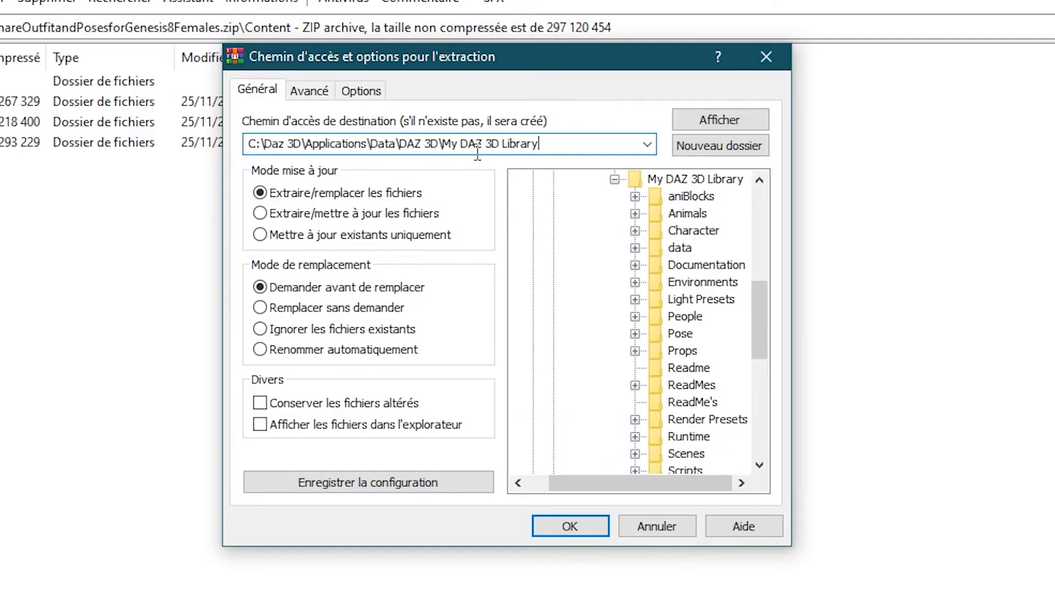
left_click(695, 179)
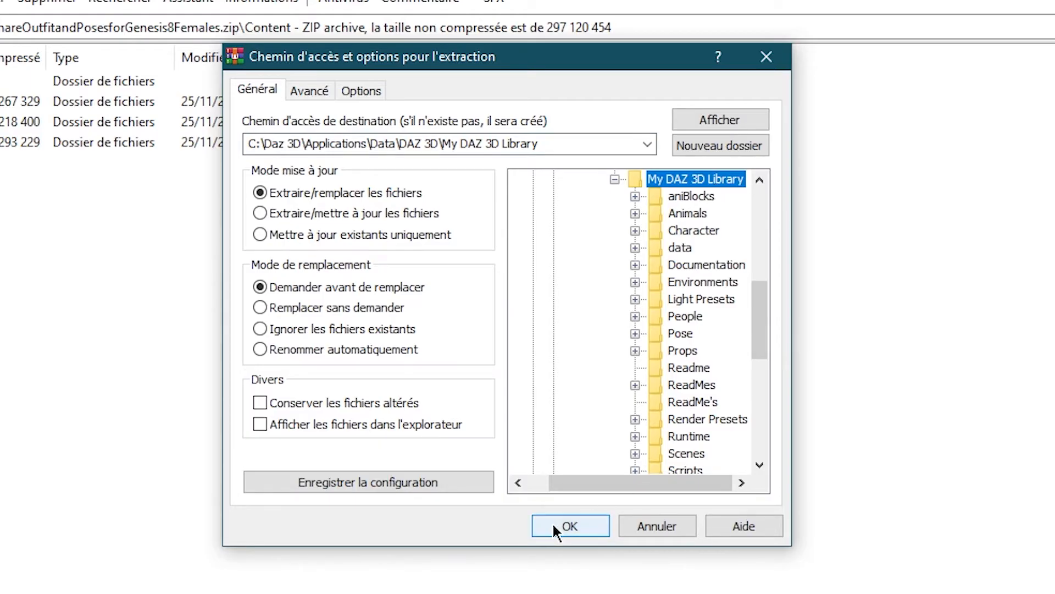
left_click(570, 525)
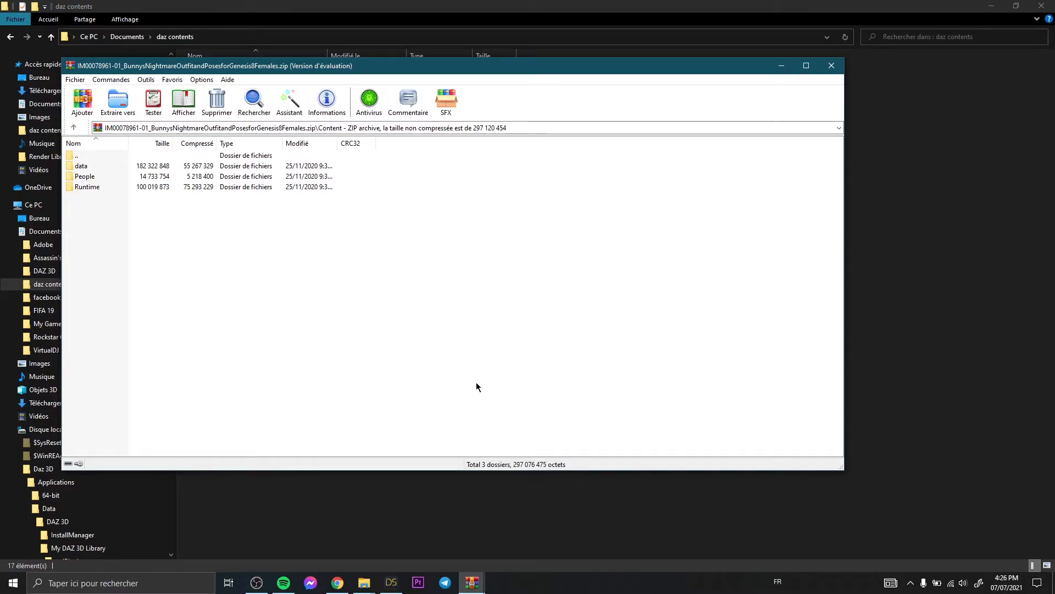
mouse_move(423, 316)
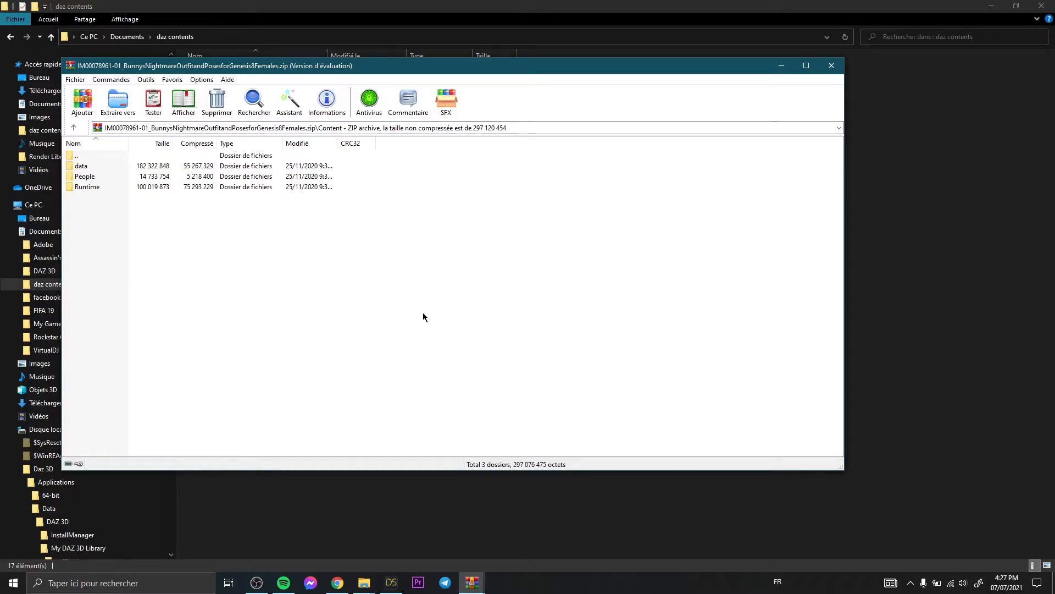
mouse_move(88, 184)
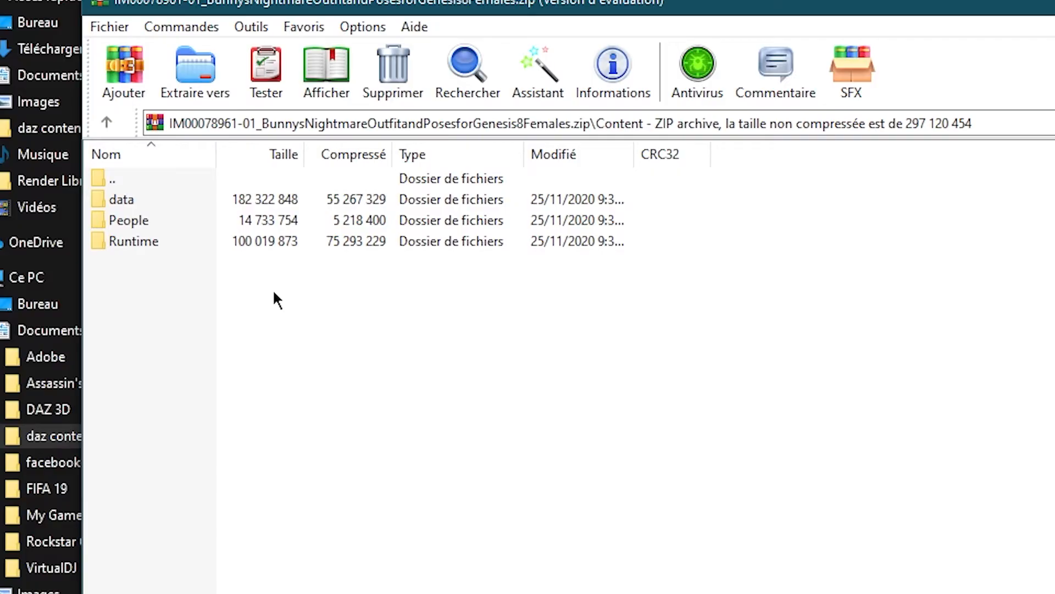
mouse_move(149, 232)
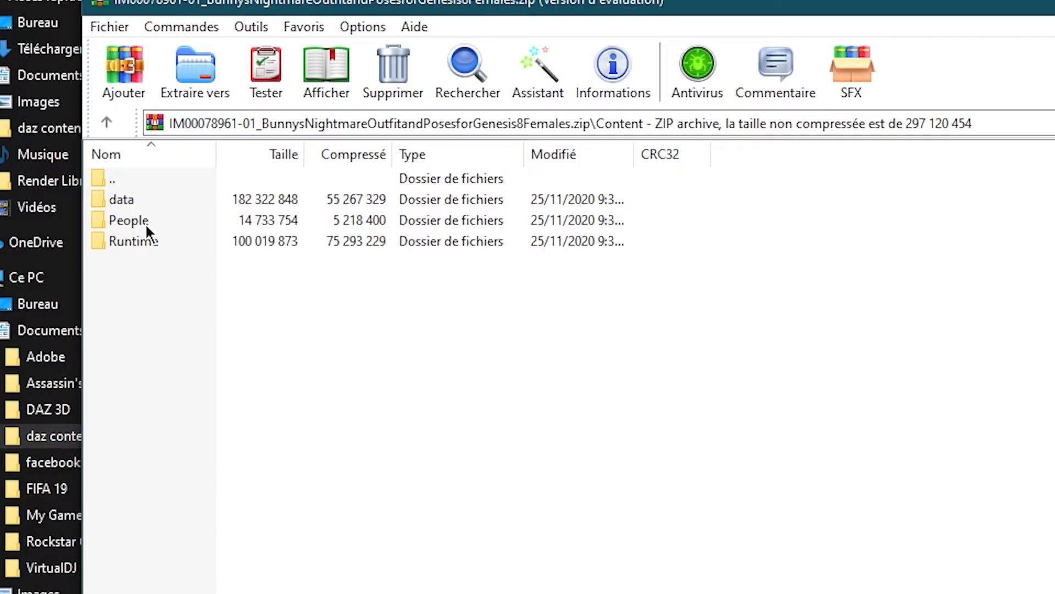
mouse_move(223, 301)
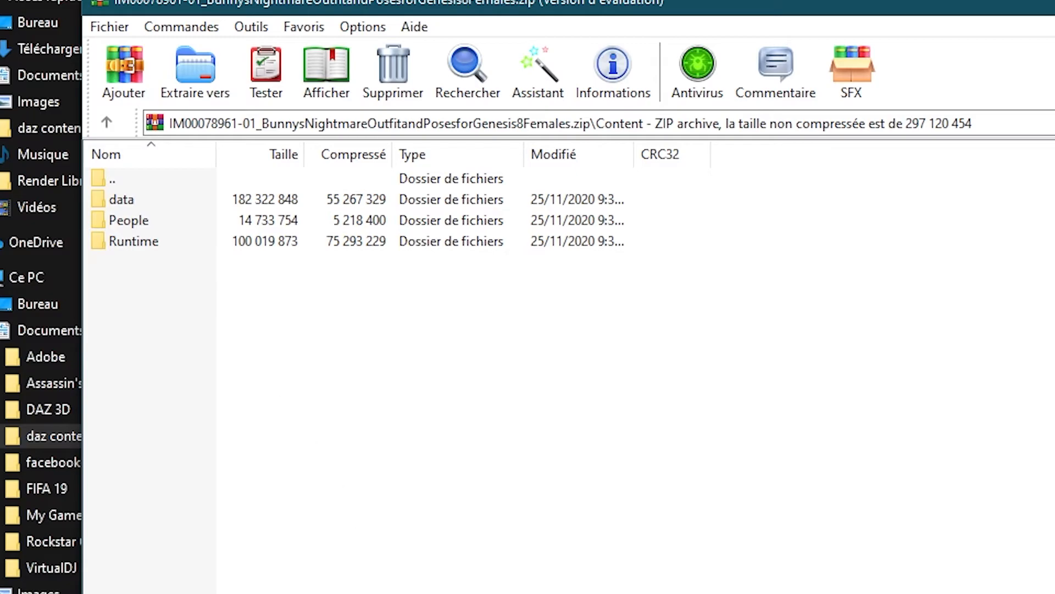
mouse_move(140, 233)
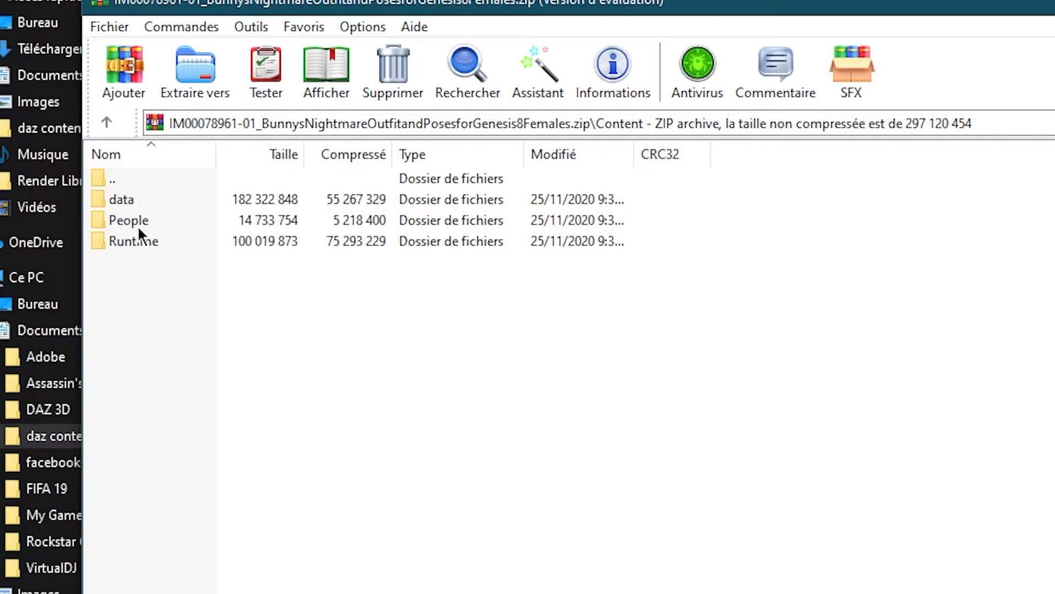
Step: Browse the archive's People\Genesis 8 Female\Clothing folder to reveal the Bunny's Nightmare folder
double_click(128, 220)
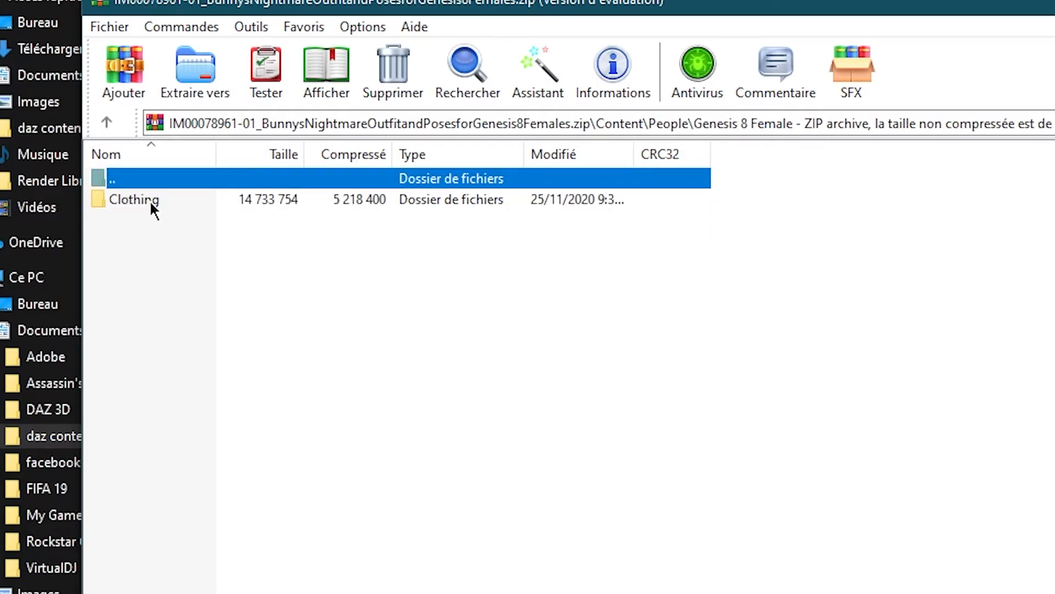
double_click(134, 199)
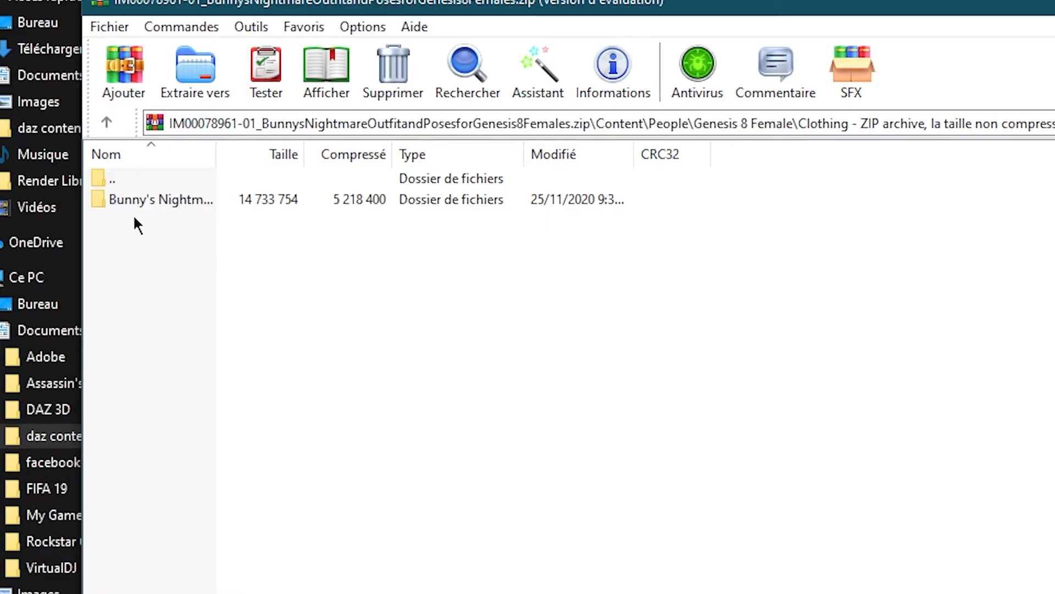
mouse_move(175, 219)
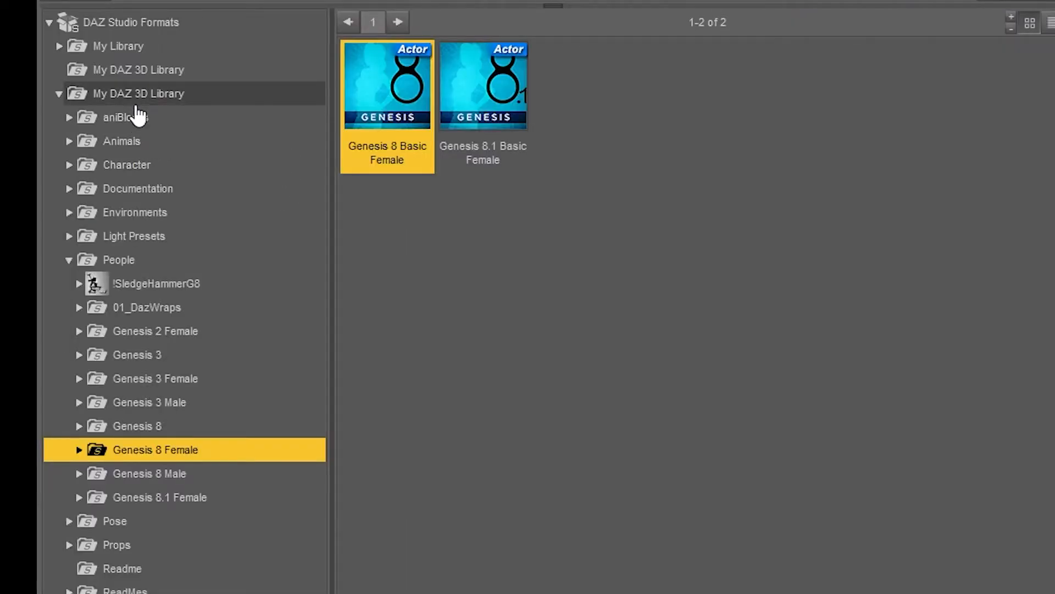
Step: Show the six Bunny's Nightmare items under My DAZ 3D Library > People > Genesis 8 Female > Clothing
left_click(138, 92)
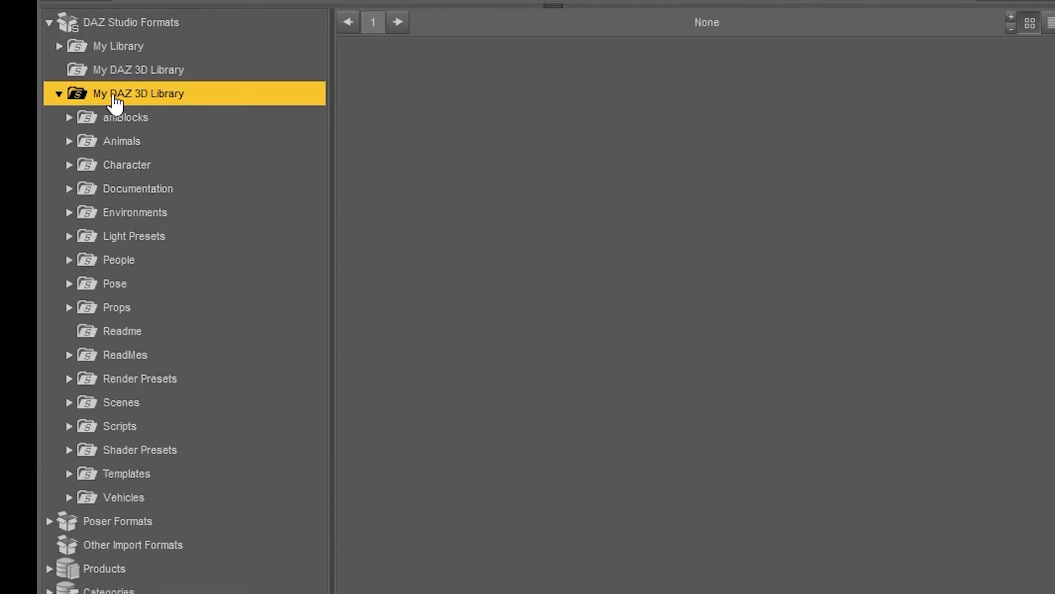
mouse_move(175, 88)
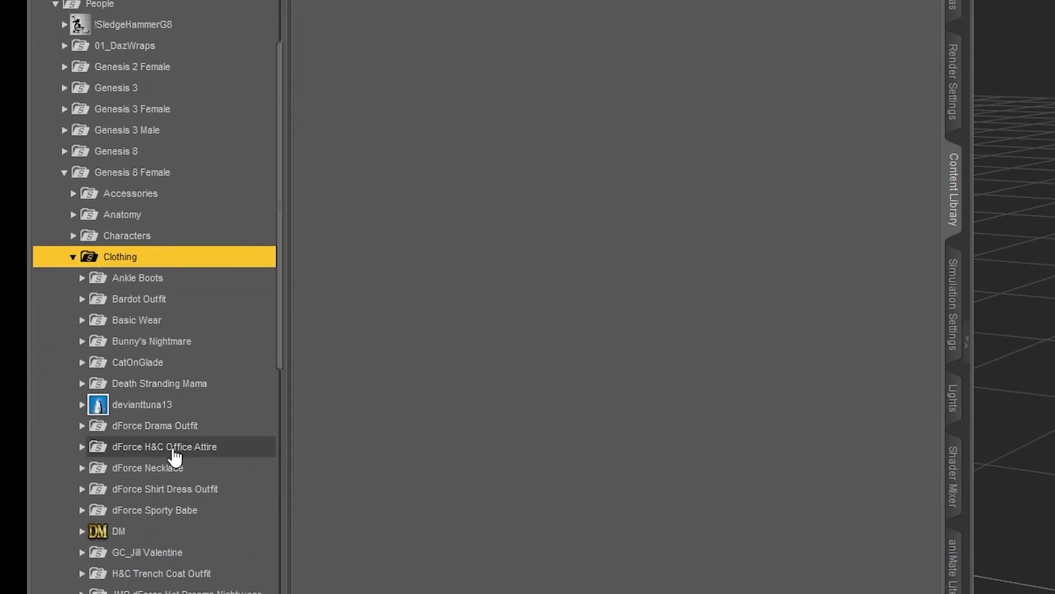
scroll("down", 3)
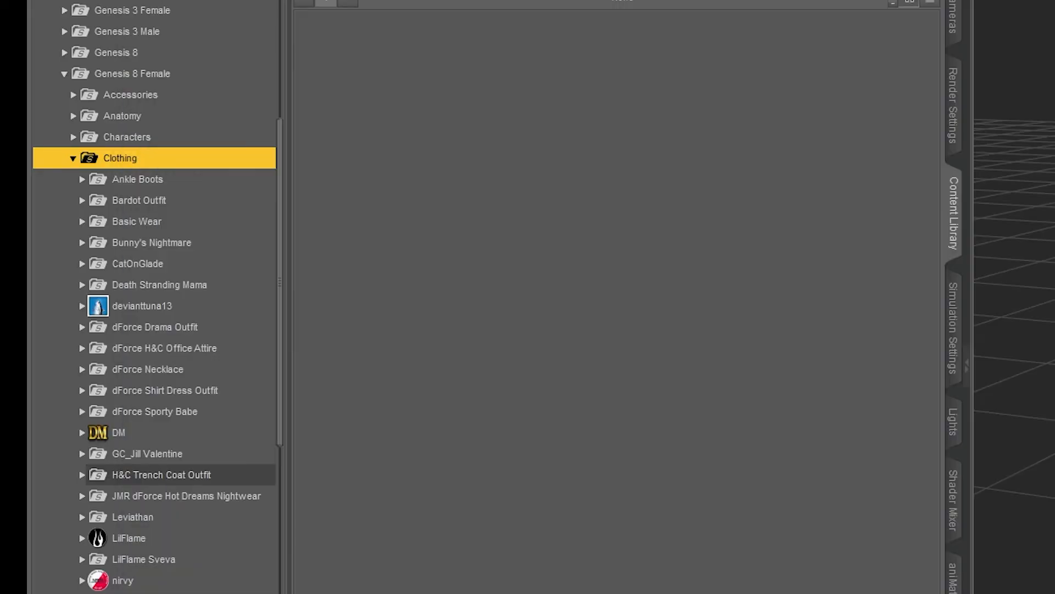
scroll("down", 3)
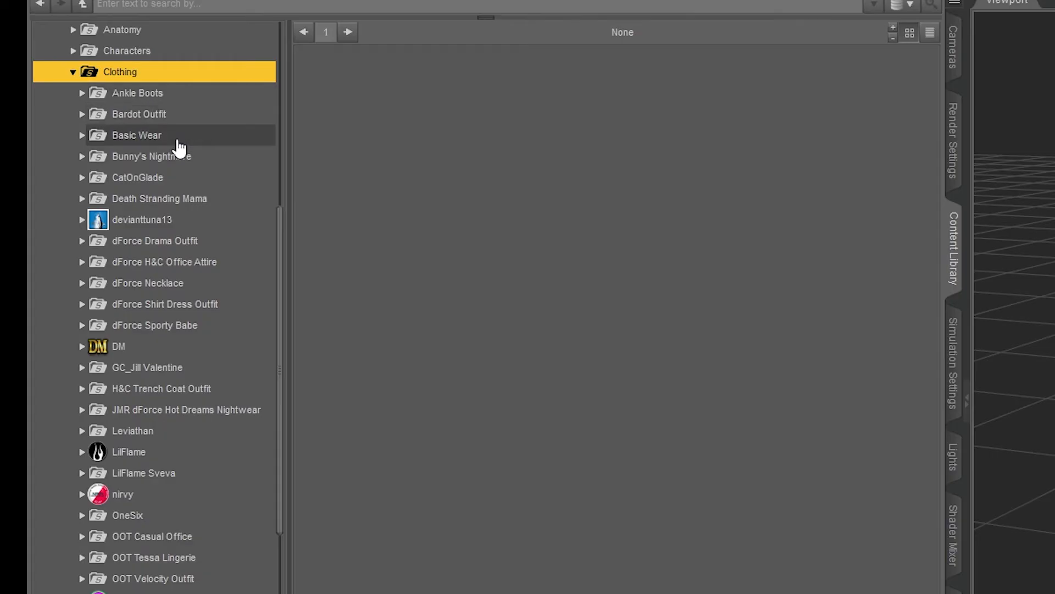
left_click(152, 155)
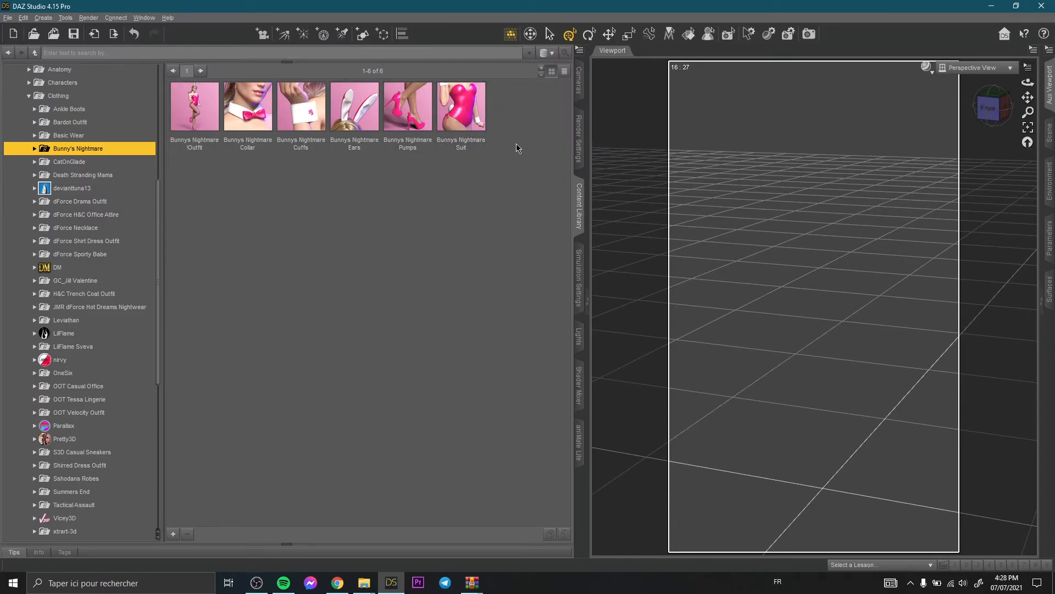
mouse_move(188, 166)
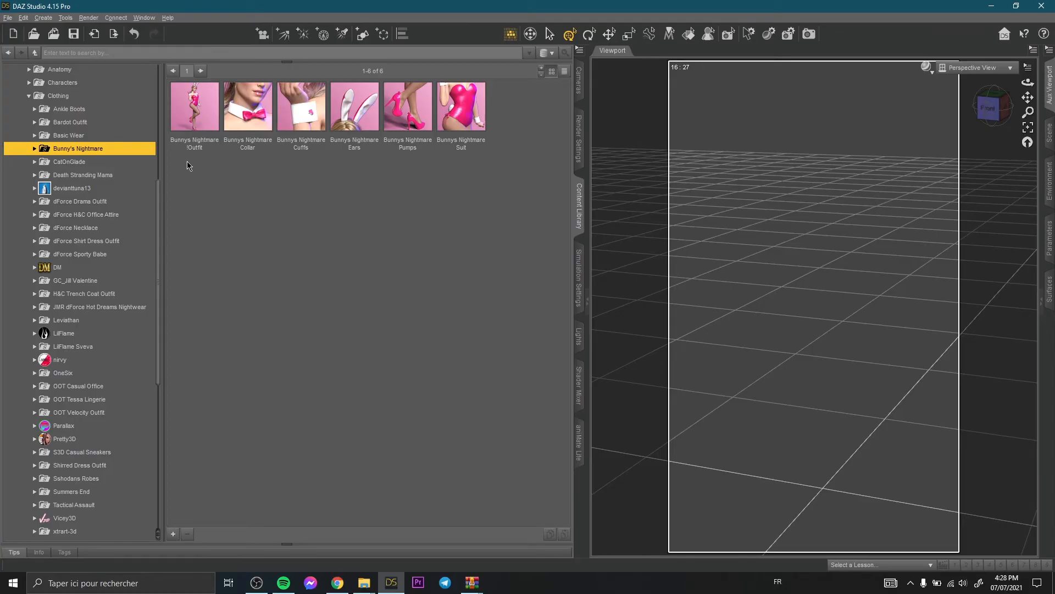
Step: Load the Aino character and dress her in the complete Bunnys Nightmare !Outfit
left_click(63, 233)
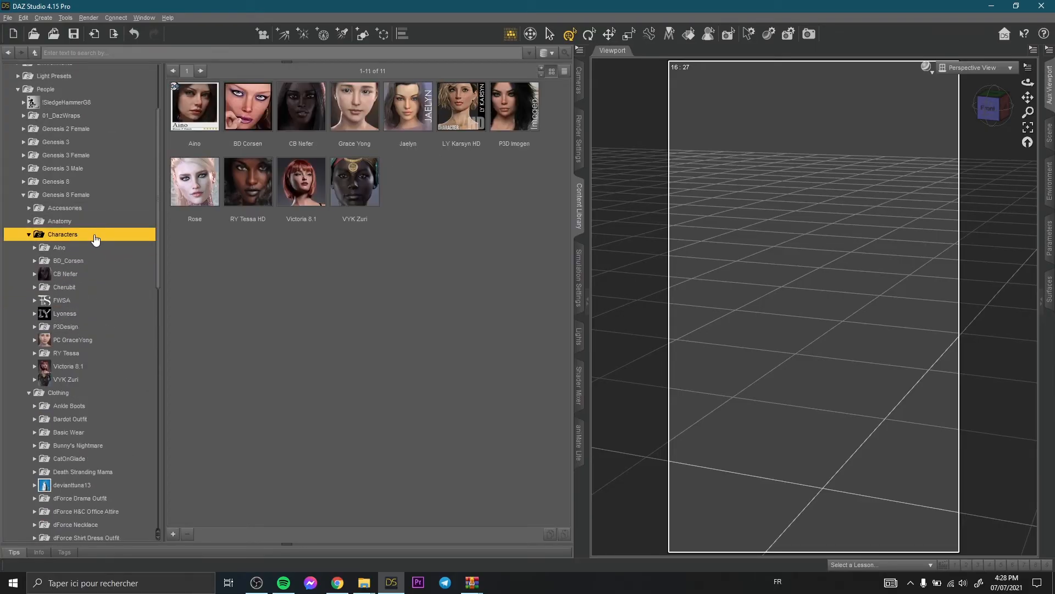
double_click(195, 106)
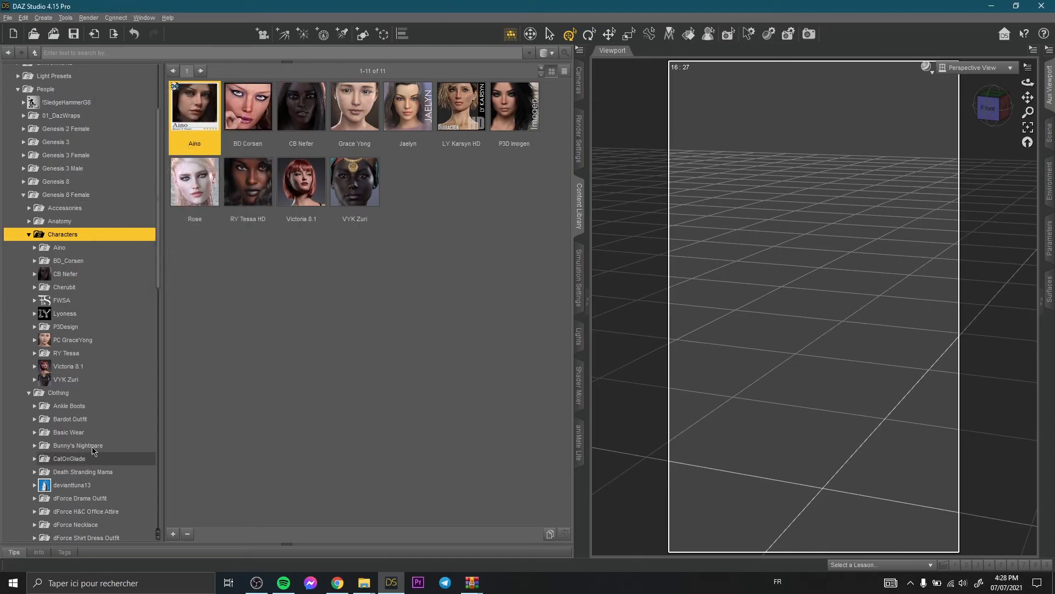
double_click(195, 106)
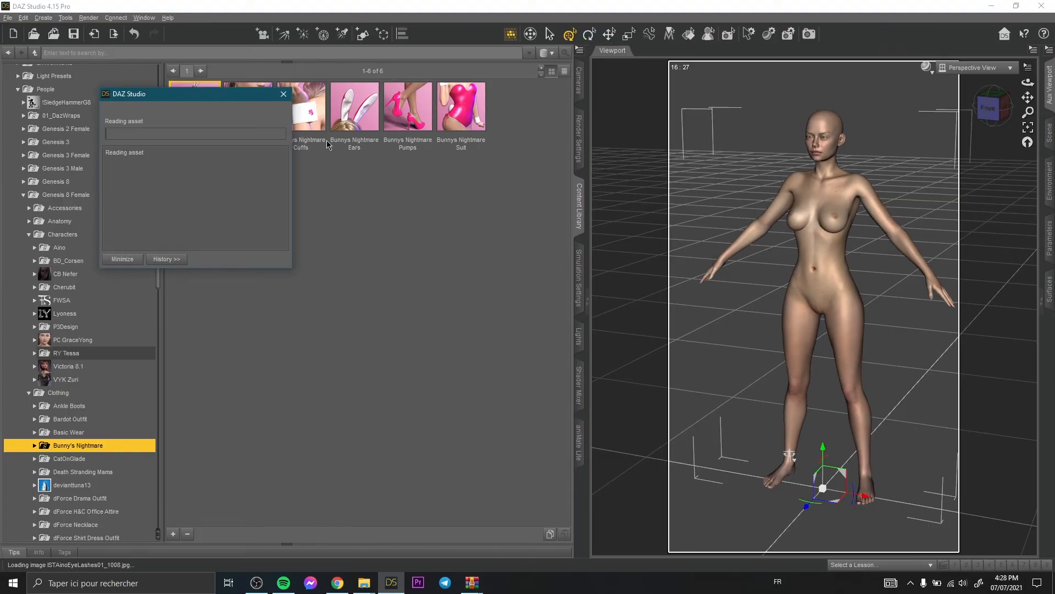
double_click(194, 106)
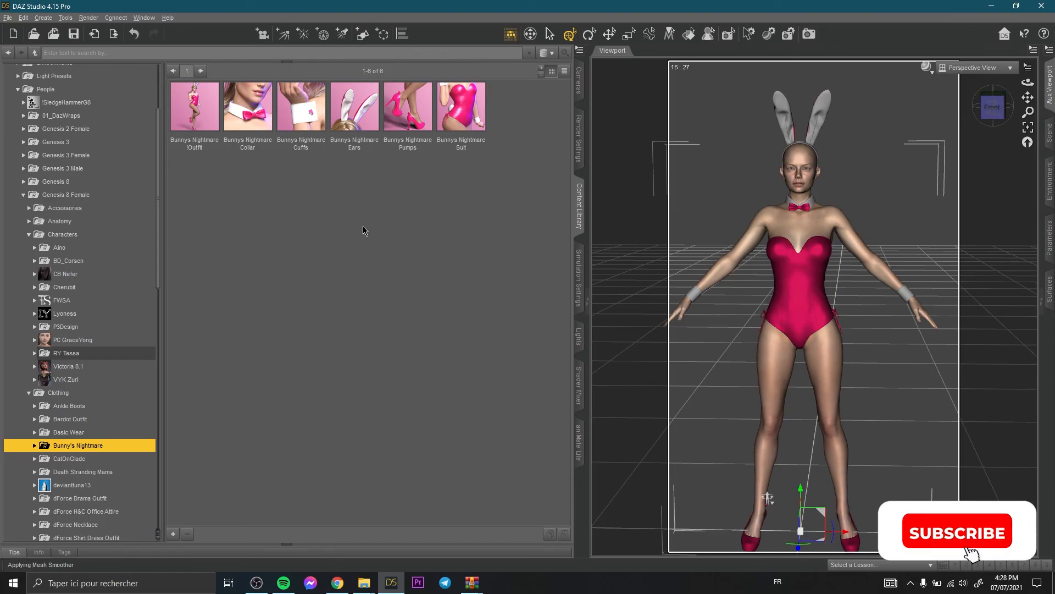
left_click(956, 531)
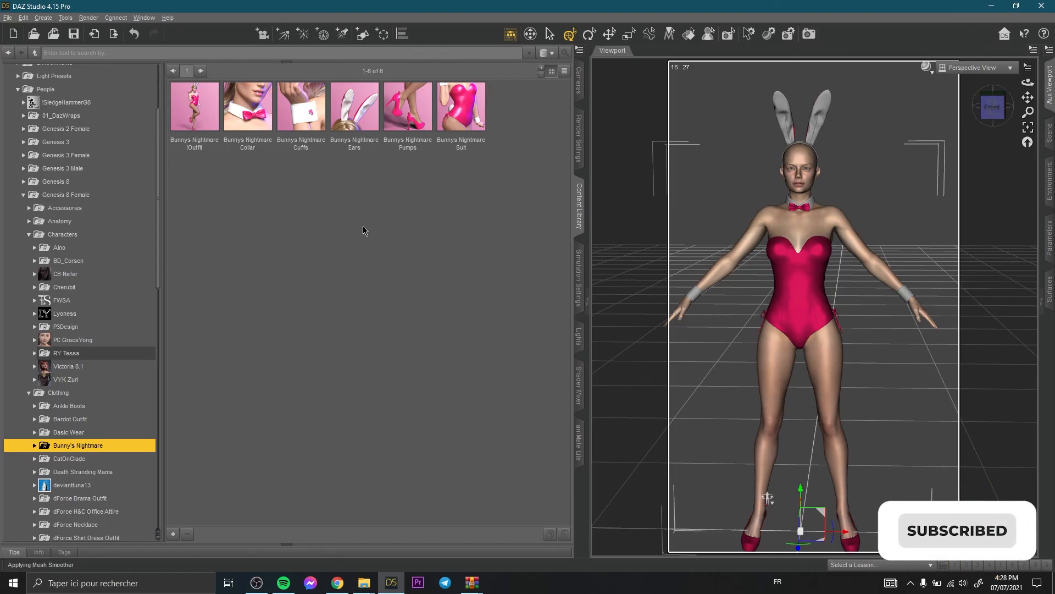